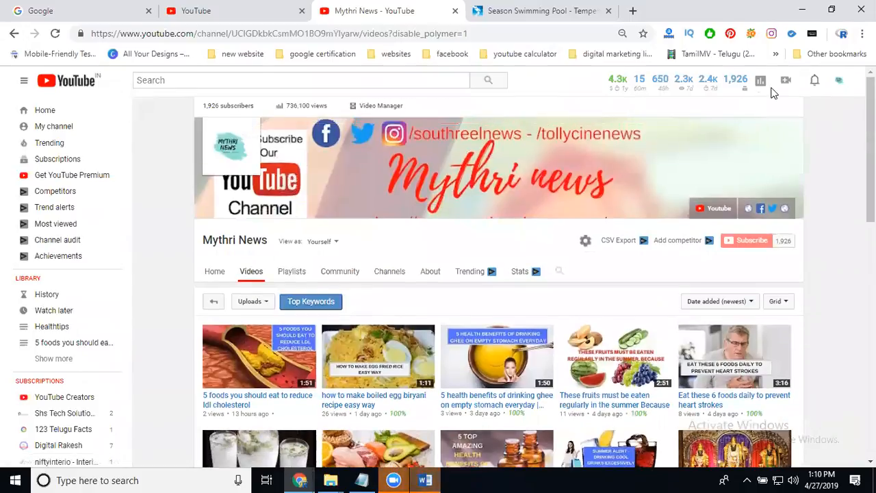
# Go to the video upload page from the create menu in the top bar
pyautogui.click(785, 79)
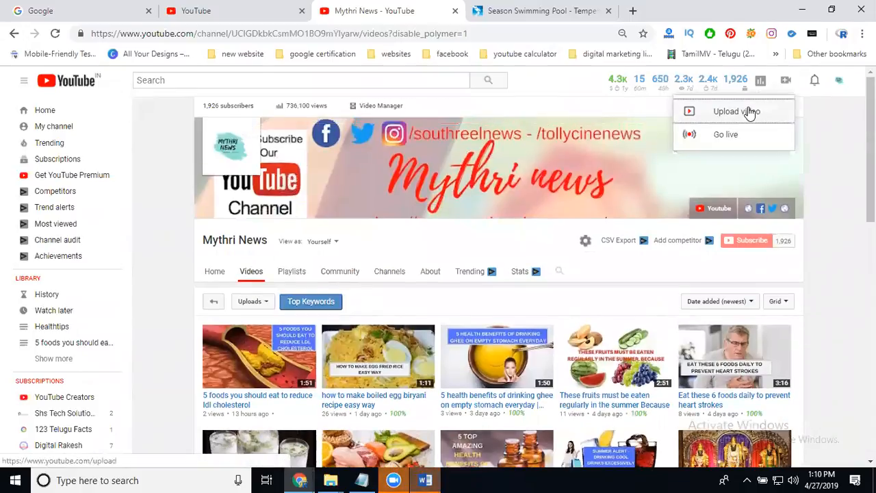
pyautogui.click(737, 111)
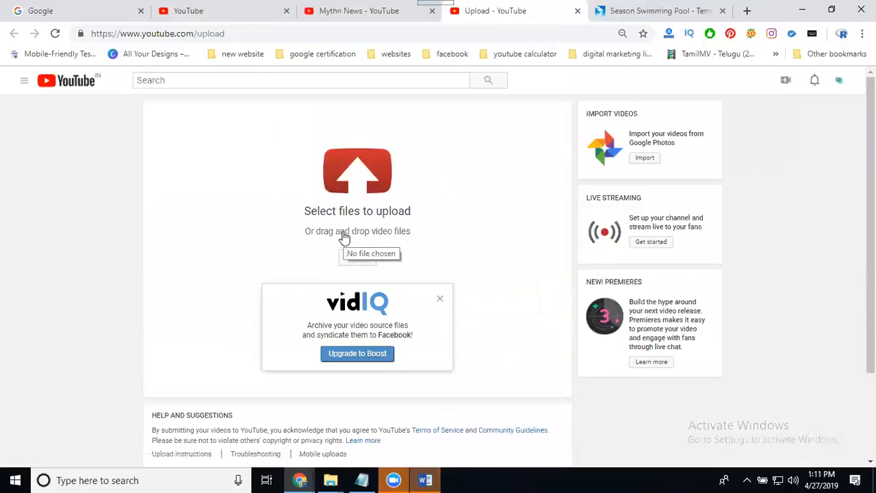
# Change the upcoming upload's privacy from Public to Unlisted
pyautogui.click(356, 257)
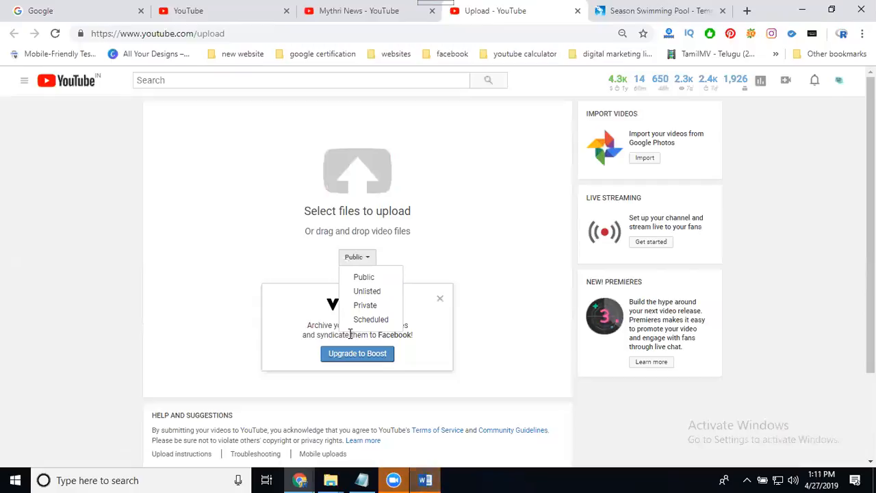
pyautogui.moveTo(367, 290)
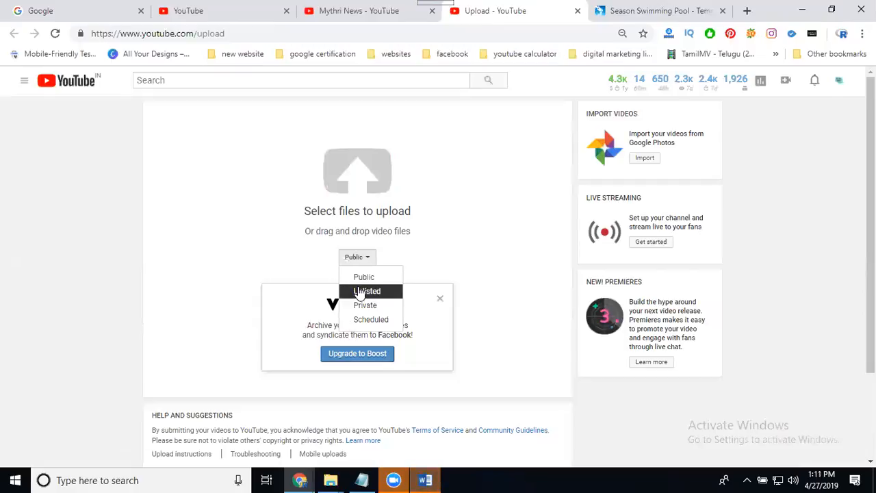
pyautogui.moveTo(364, 279)
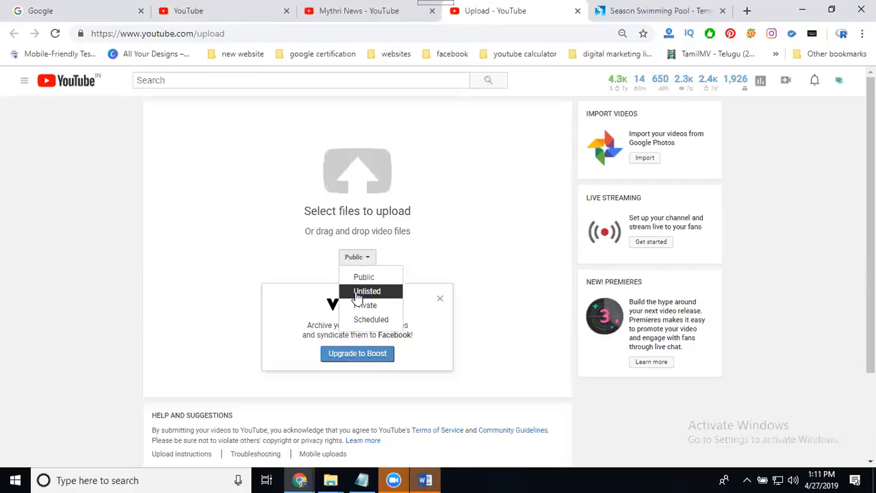
pyautogui.click(367, 290)
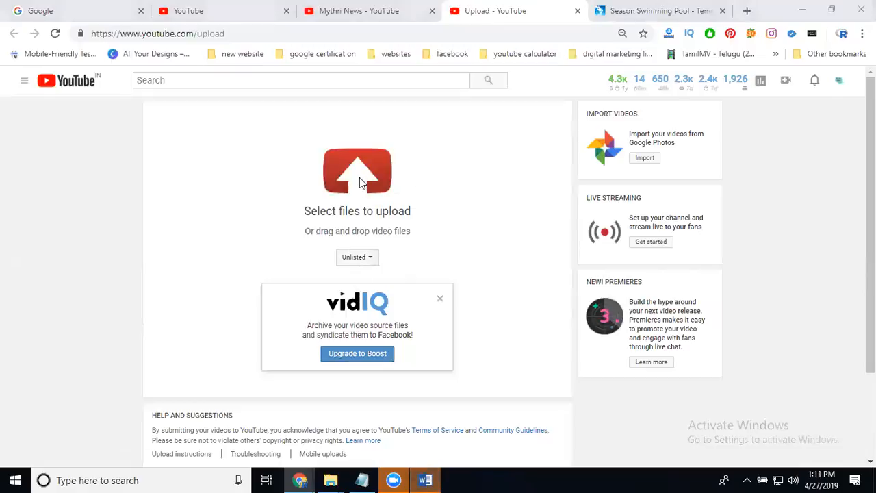
# Browse the file picker to projects > final projects > swimming pool kondapur for the video
pyautogui.click(356, 169)
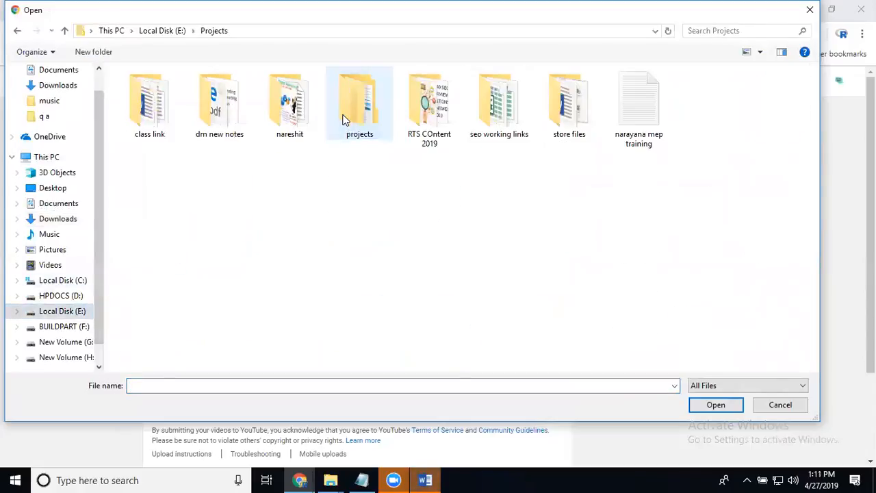
pyautogui.doubleClick(359, 102)
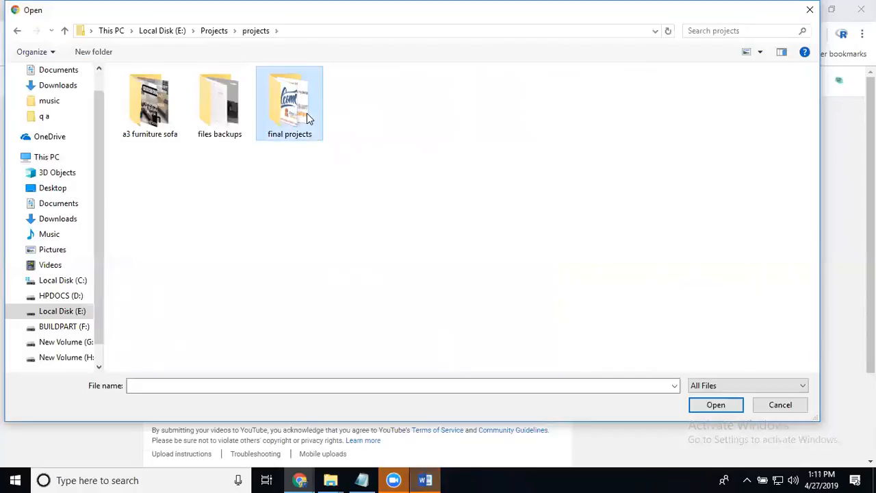
pyautogui.doubleClick(289, 103)
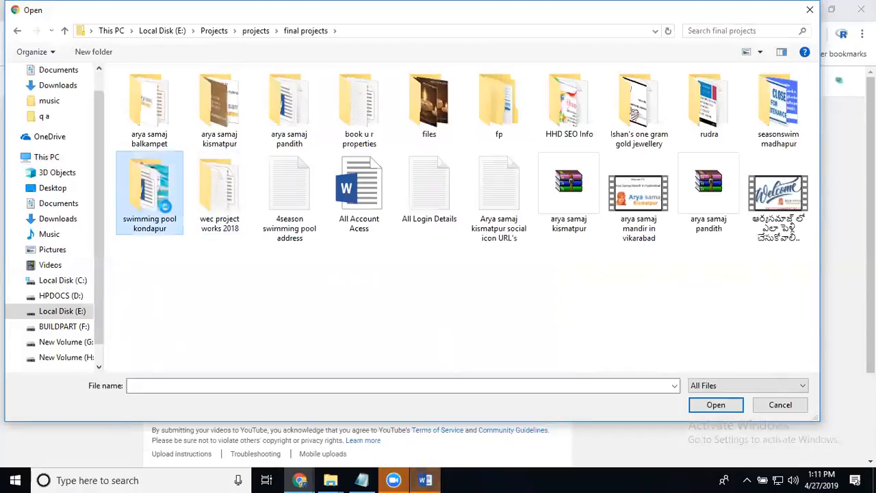
pyautogui.doubleClick(150, 181)
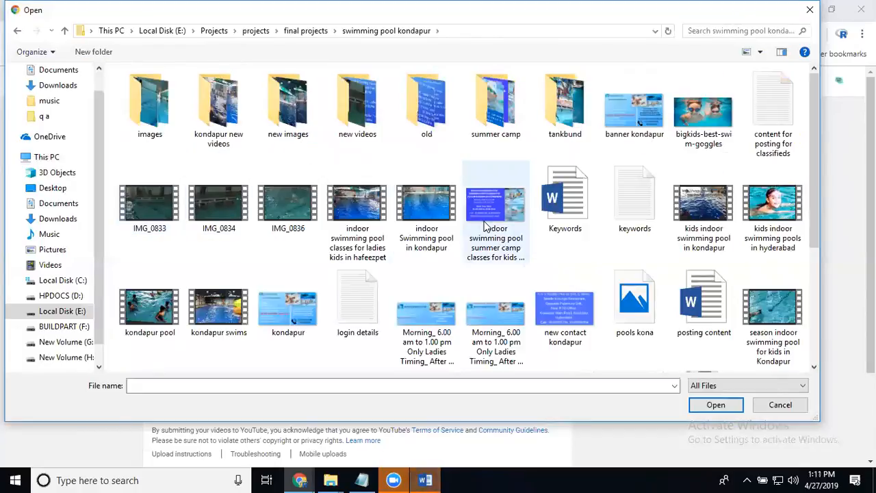
pyautogui.moveTo(496, 205)
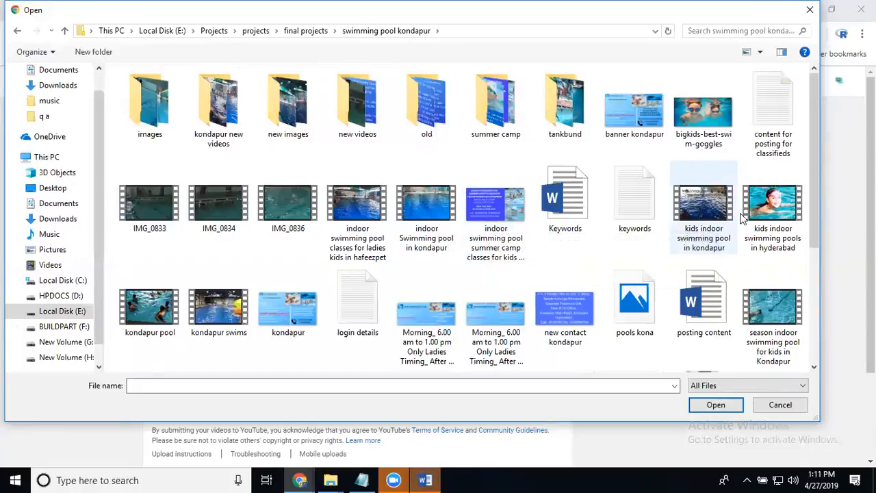
pyautogui.moveTo(772, 206)
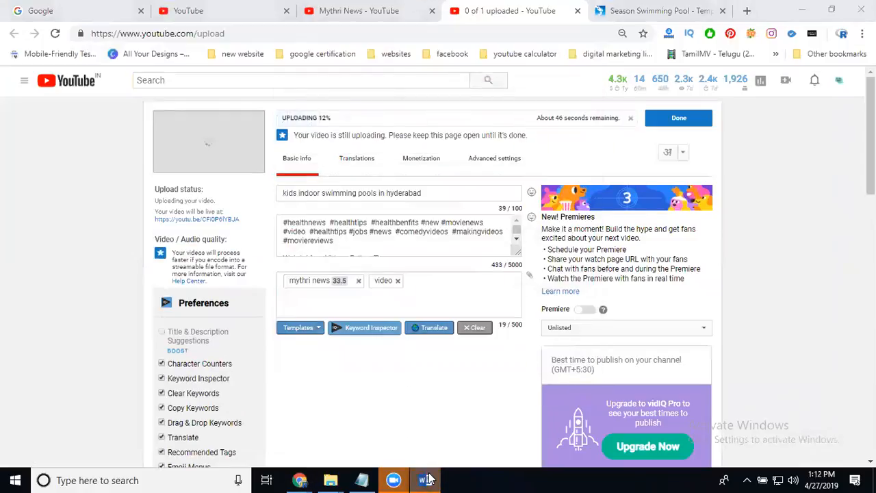
# Fill the video's description with text taken from the posting content document
pyautogui.click(424, 479)
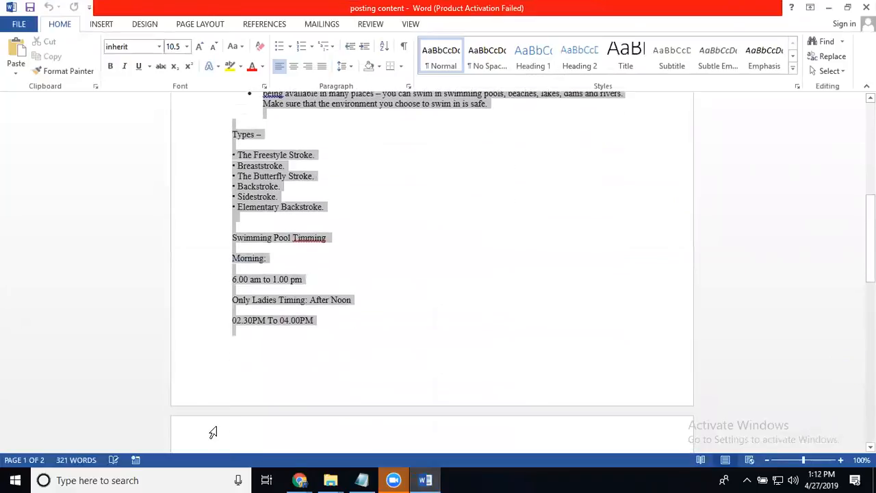
pyautogui.scroll(-3)
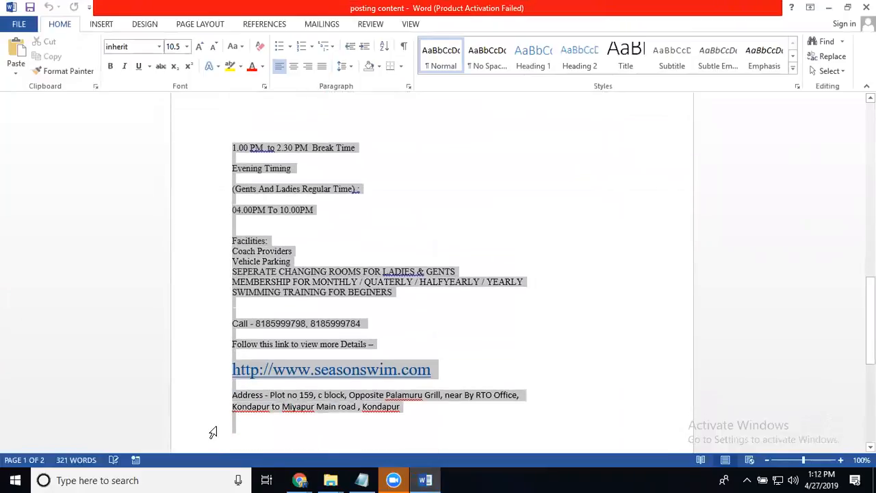
pyautogui.scroll(-3)
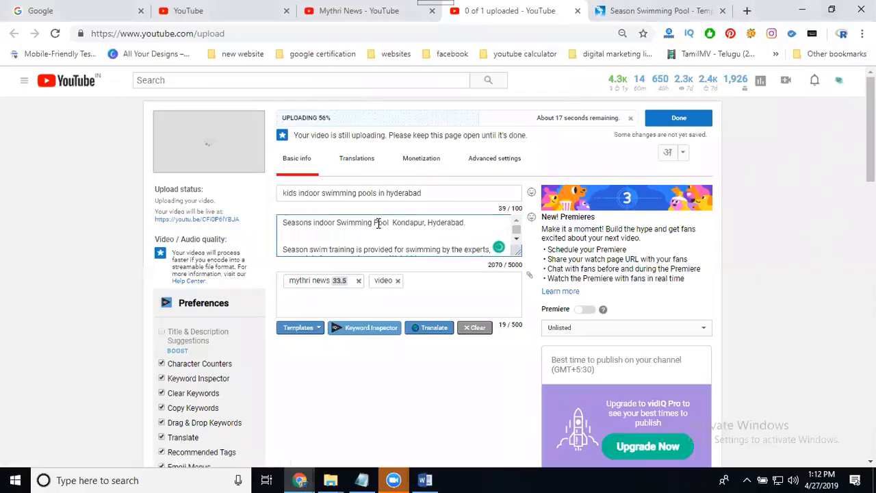
pyautogui.doubleClick(403, 191)
pyautogui.write('kids indoor swimming pools in hyderabad - s')
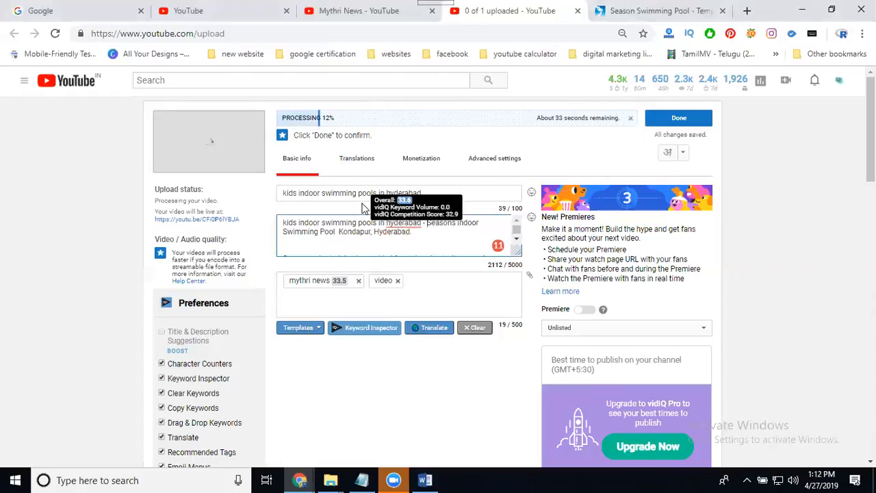
# Set recording date to today, allow skippable video ads, then return to Basic info
pyautogui.click(493, 159)
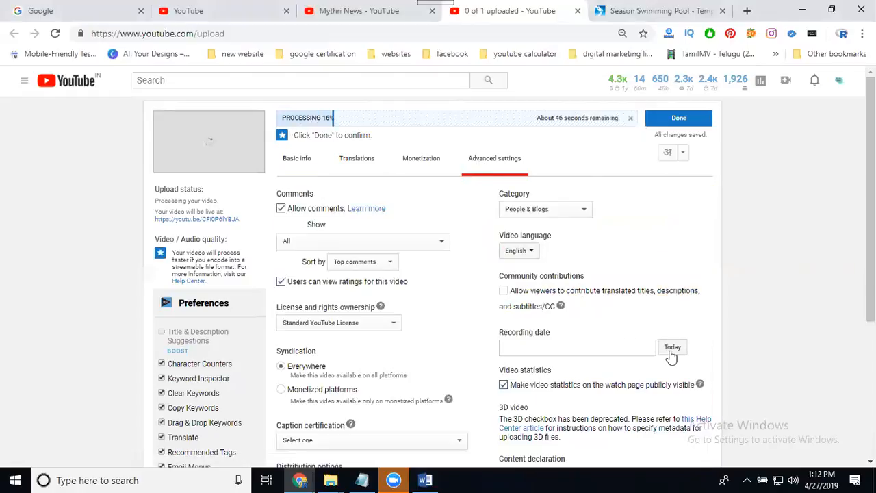
pyautogui.click(672, 348)
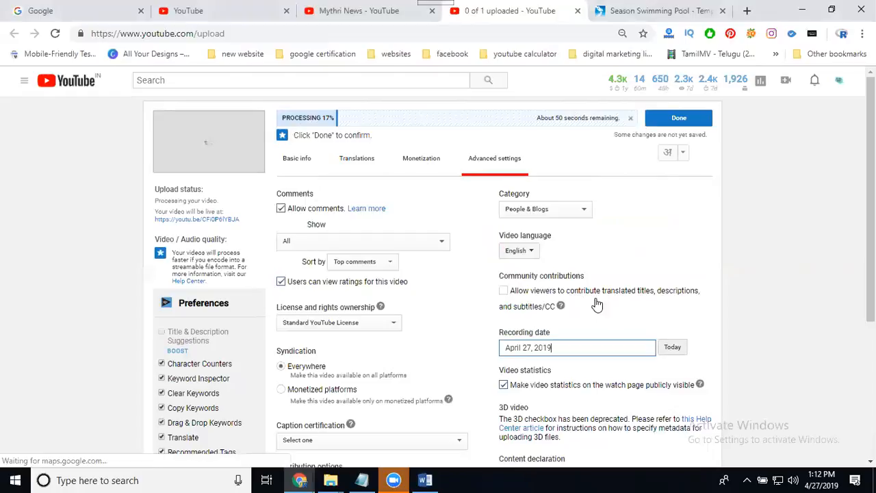
pyautogui.moveTo(517, 197)
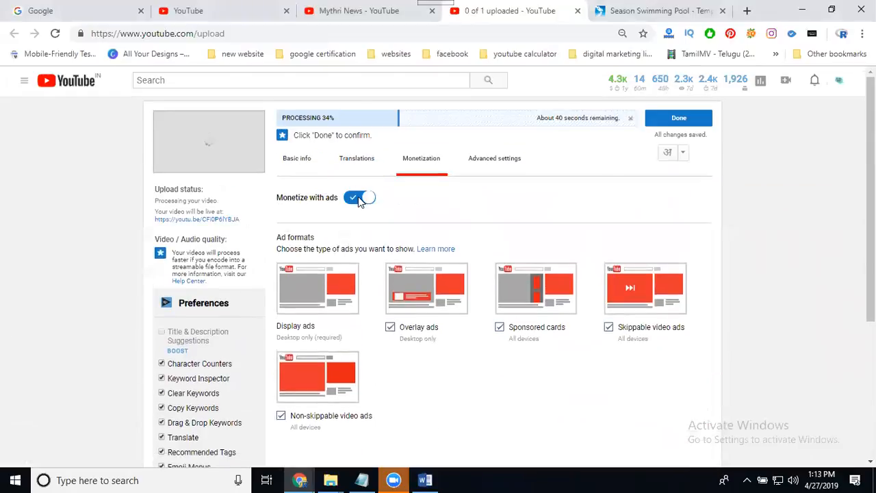
pyautogui.scroll(-3)
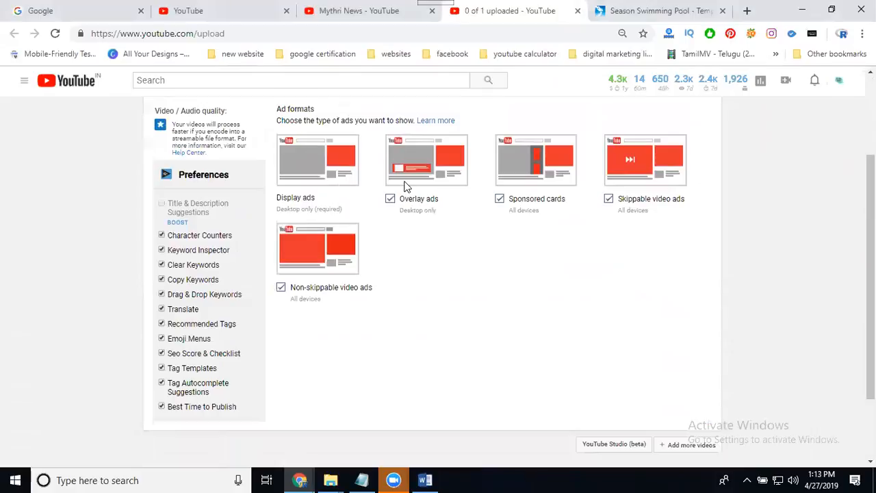
pyautogui.moveTo(608, 190)
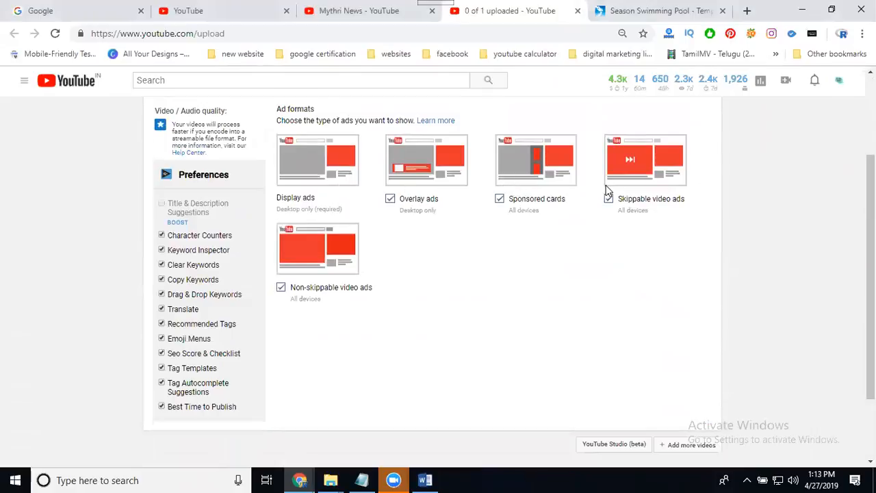
pyautogui.click(608, 198)
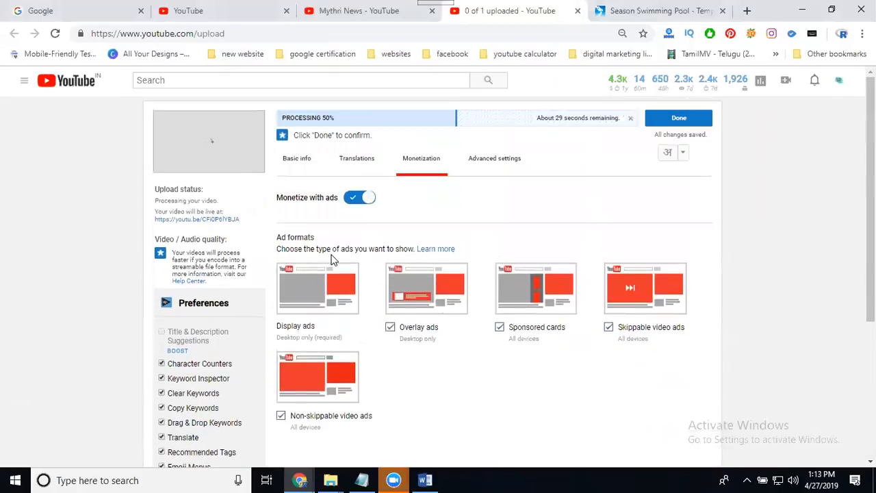
pyautogui.click(356, 158)
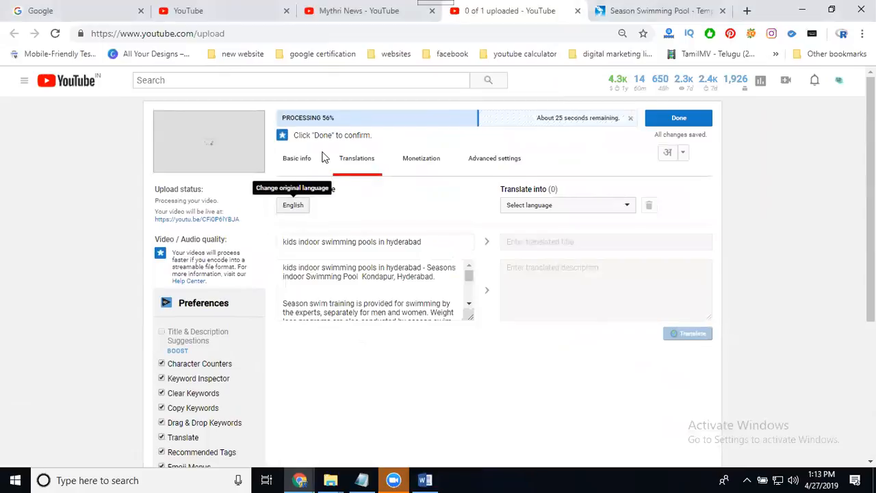
pyautogui.click(295, 159)
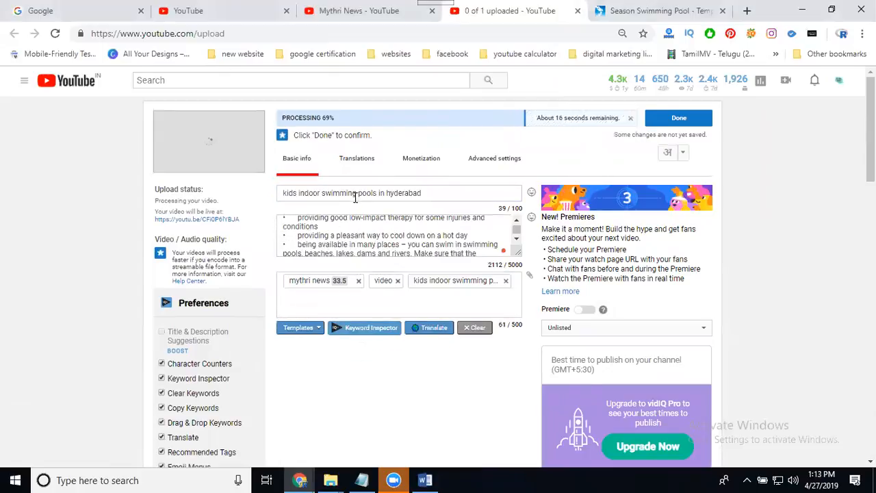
# Reuse title words as tags and review the channel statistics SEO summary
pyautogui.doubleClick(325, 192)
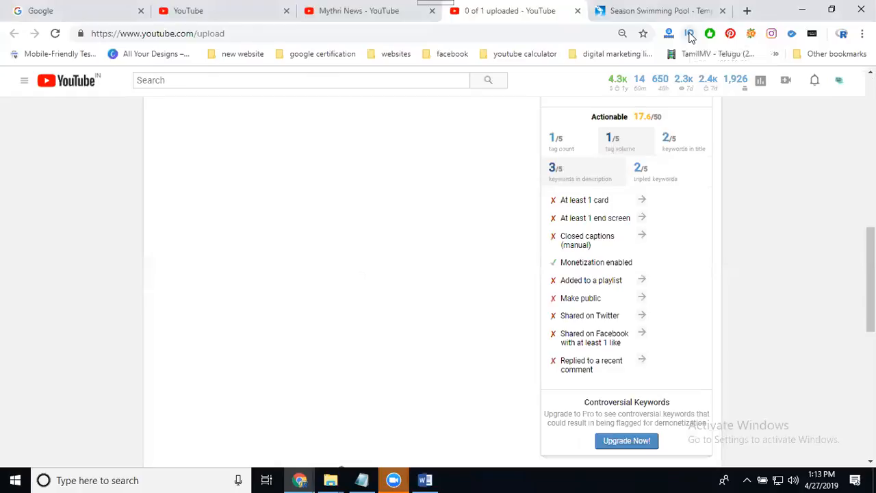
pyautogui.click(689, 33)
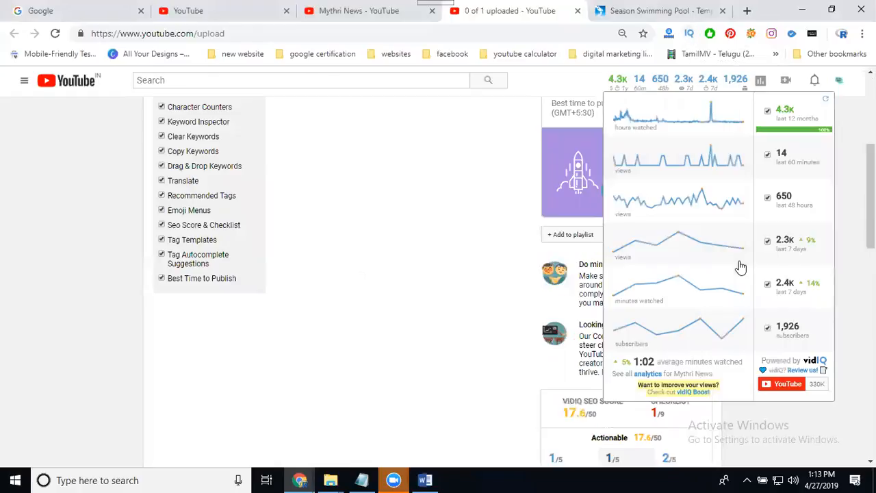
pyautogui.scroll(-3)
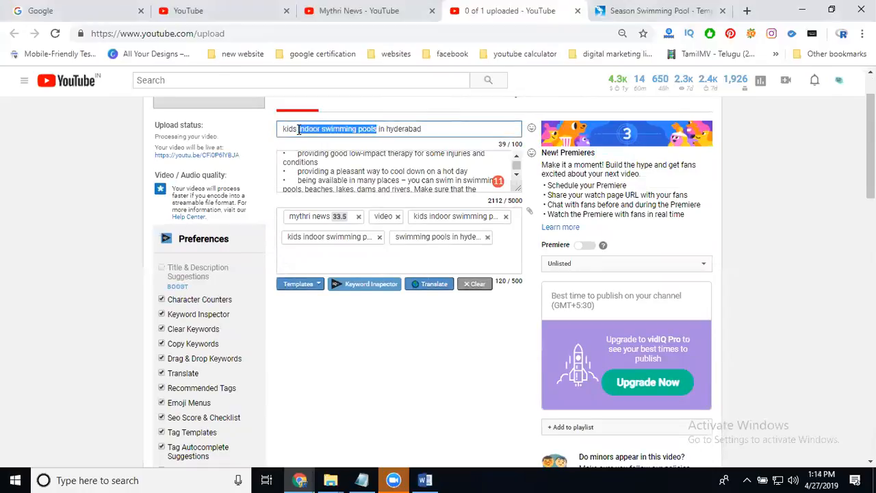
# Add the indoor swimming pools tag and pick title words to reuse as tags
pyautogui.click(400, 260)
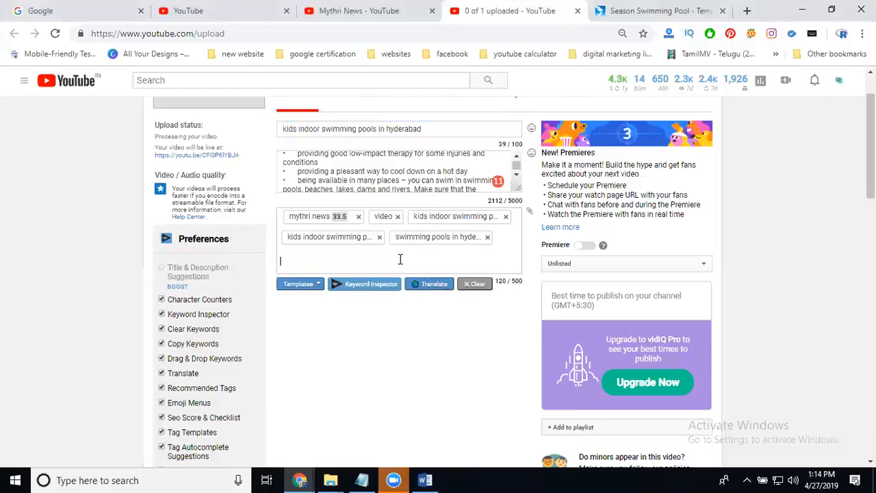
pyautogui.moveTo(378, 130)
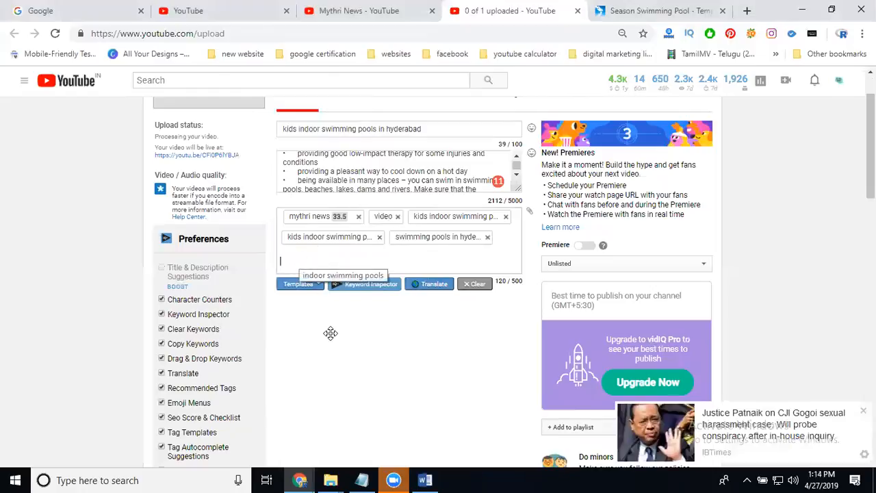
pyautogui.click(343, 275)
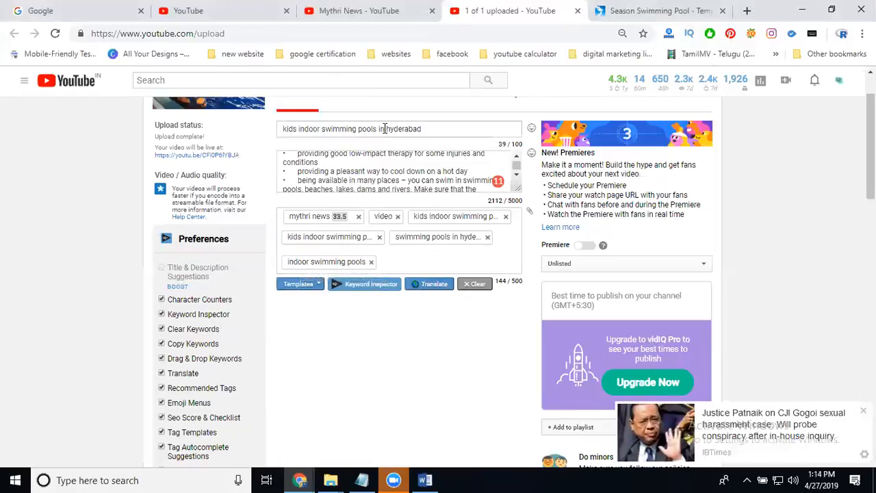
pyautogui.doubleClick(367, 128)
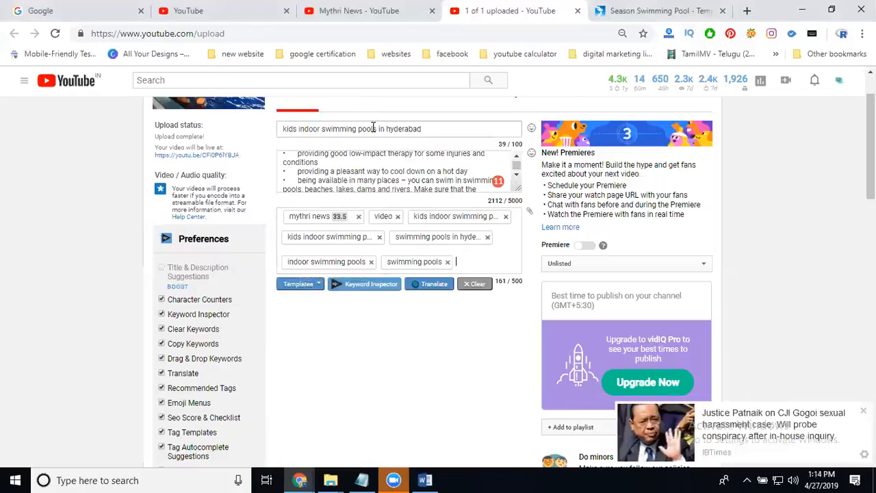
pyautogui.doubleClick(336, 128)
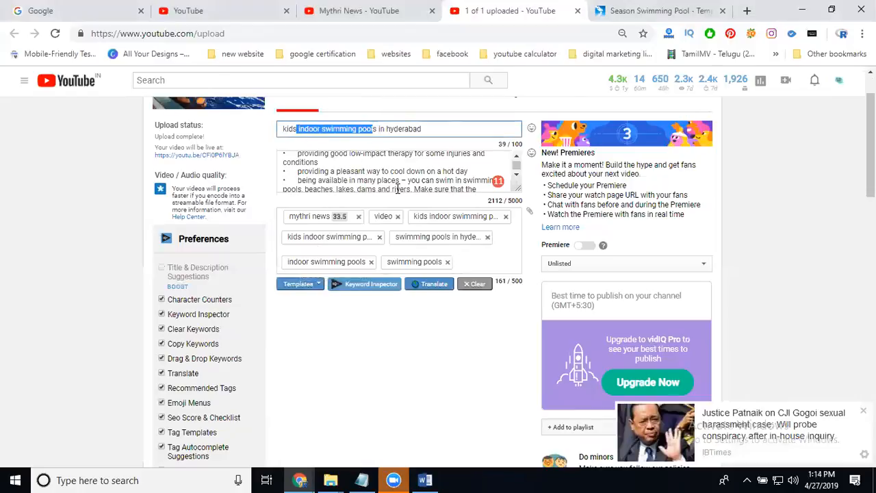
pyautogui.moveTo(471, 259)
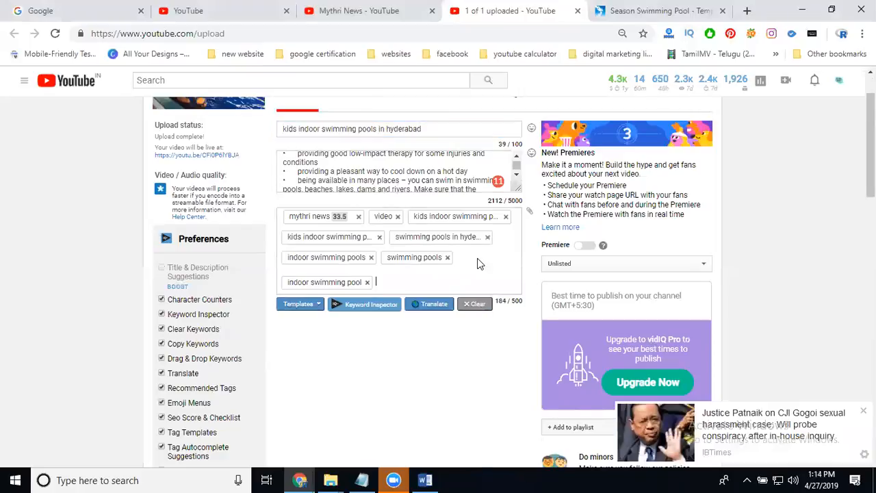
# Add the kids swimming pools tag and start a swimming pool hyderabad tag
pyautogui.write('kids swimming')
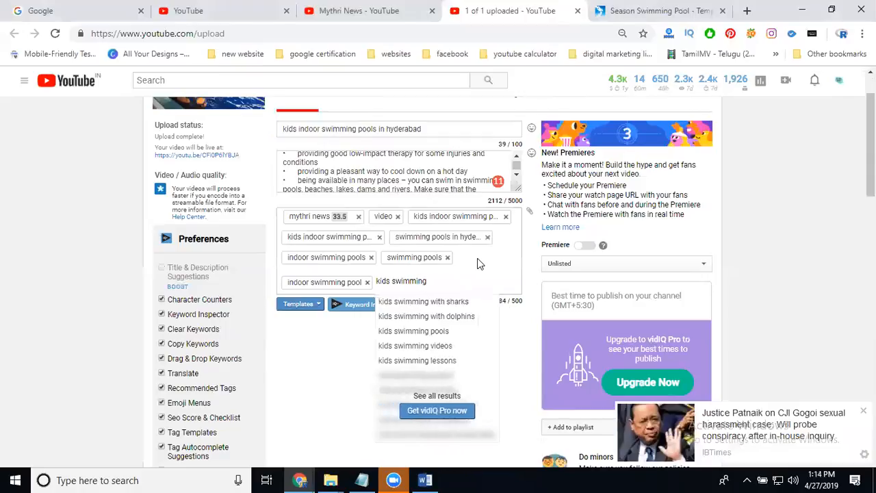
pyautogui.click(414, 330)
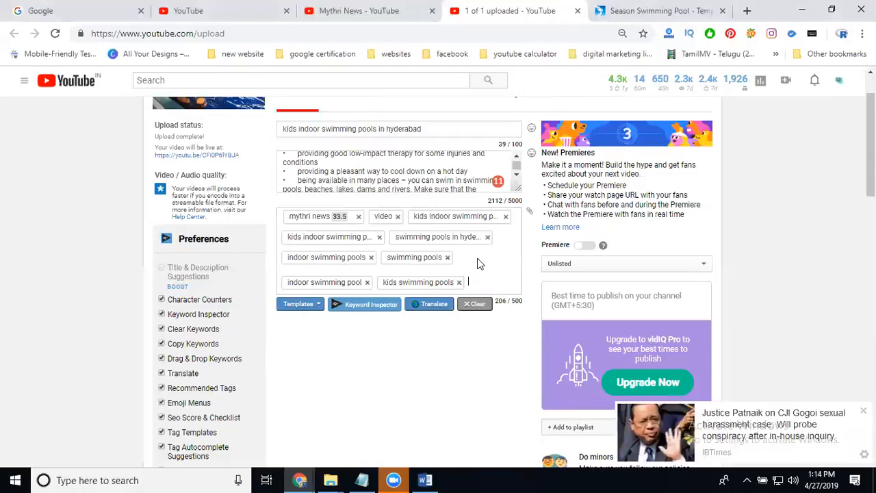
pyautogui.write('swimming pool')
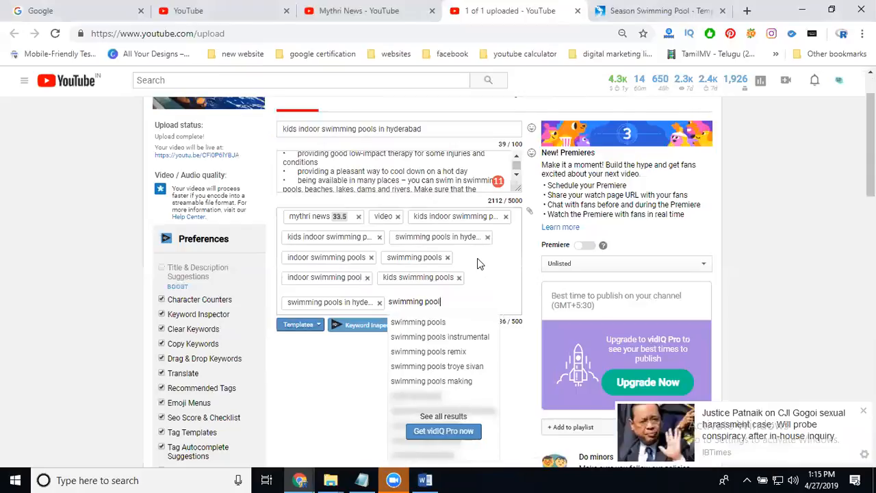
pyautogui.write('hydera')
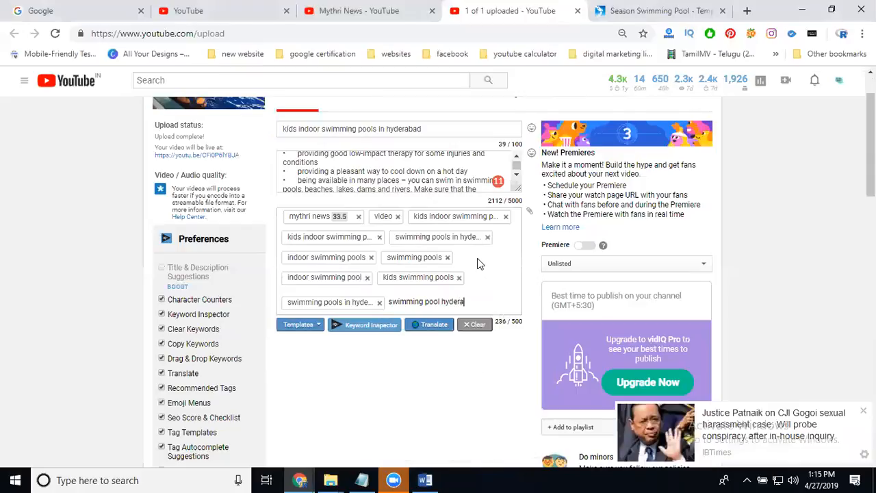
# Upload a custom thumbnail image for the video in place of the auto-generated ones
pyautogui.scroll(-3)
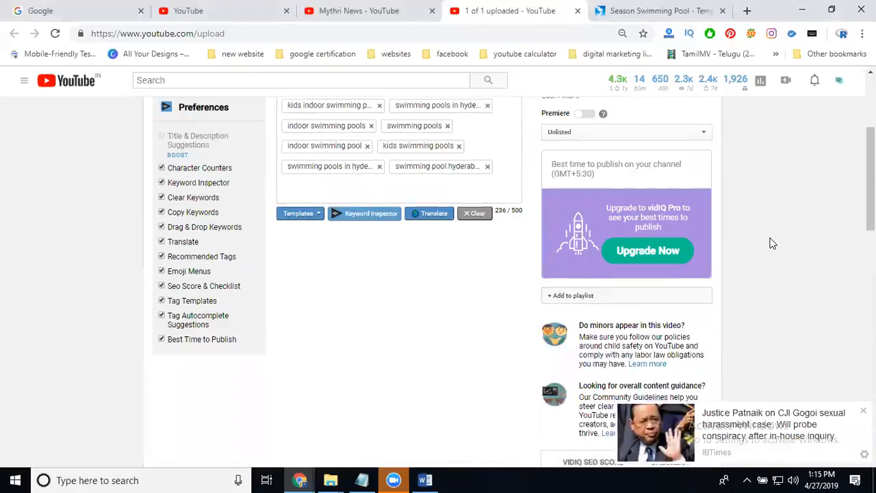
pyautogui.scroll(-3)
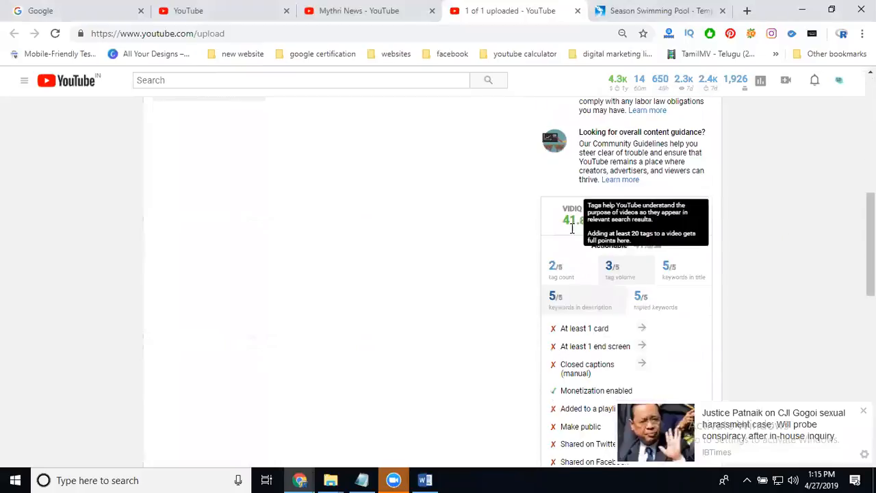
pyautogui.moveTo(573, 230)
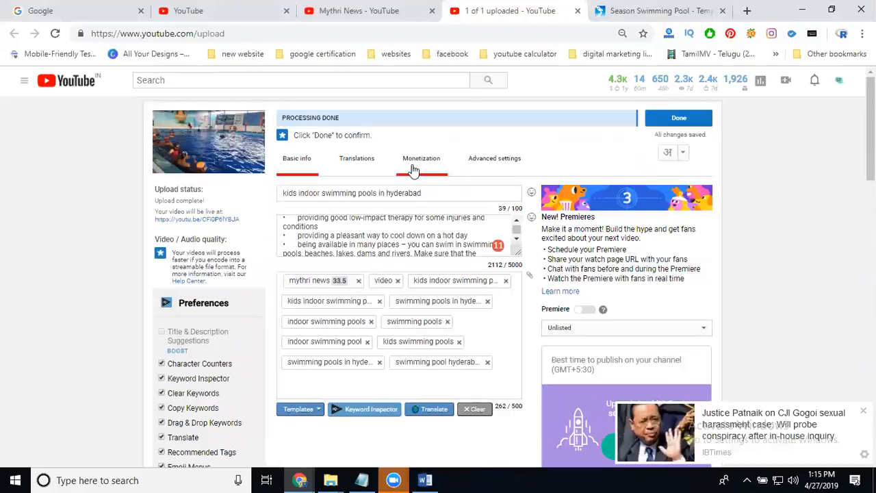
pyautogui.click(356, 158)
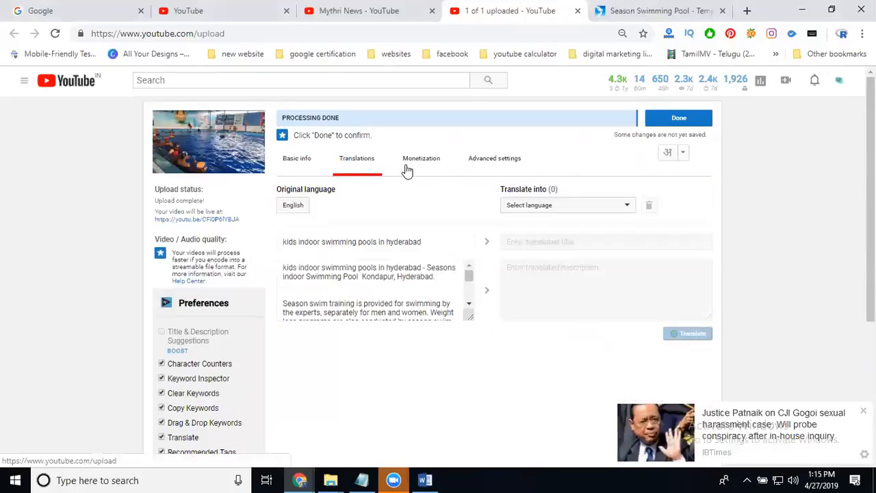
pyautogui.scroll(-3)
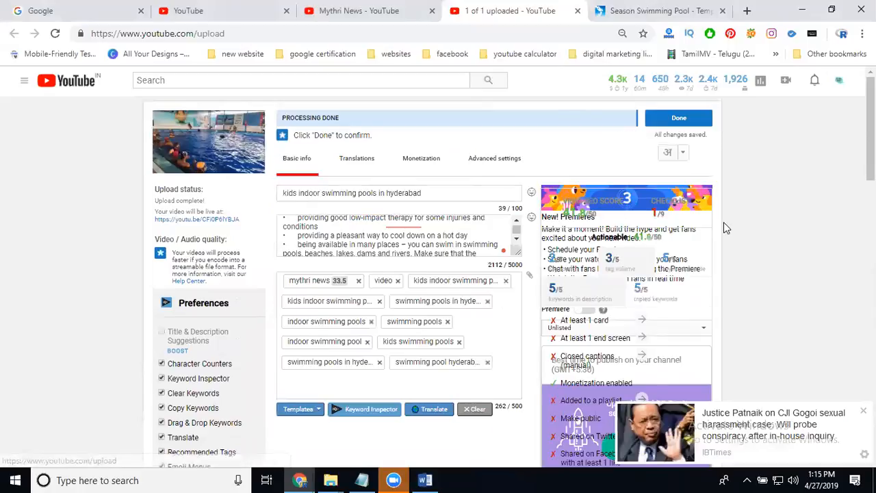
pyautogui.scroll(-3)
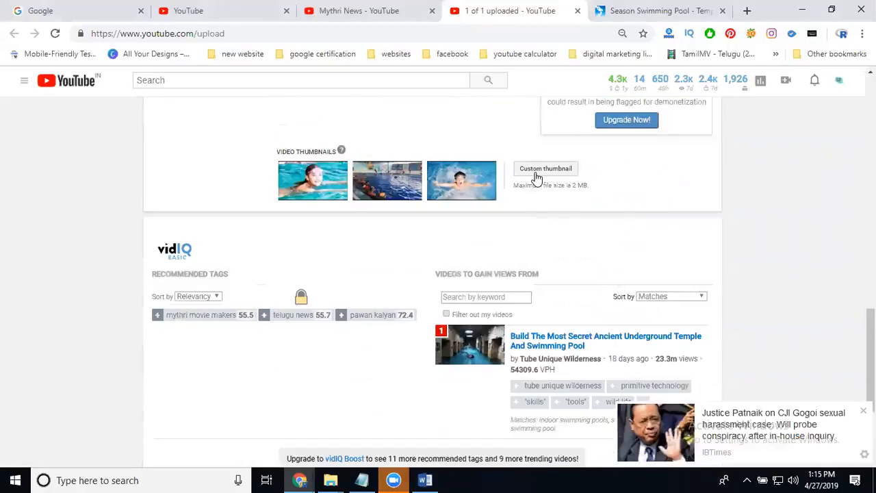
pyautogui.click(544, 168)
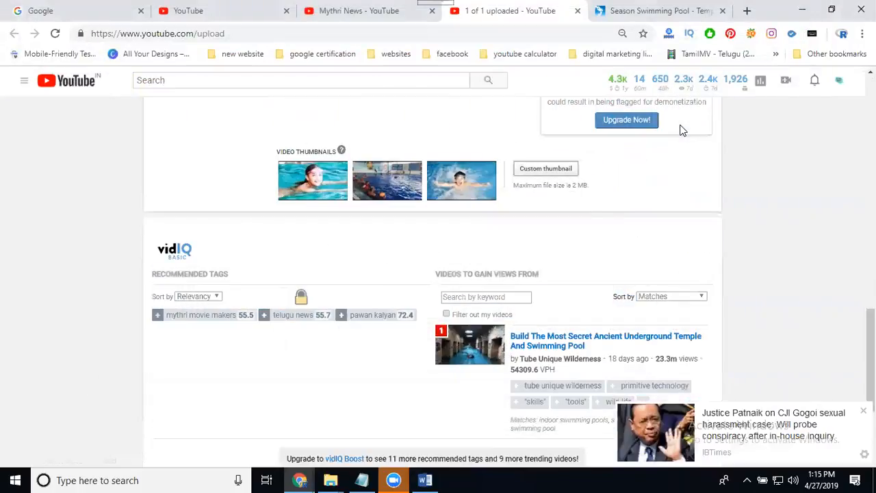
pyautogui.click(545, 167)
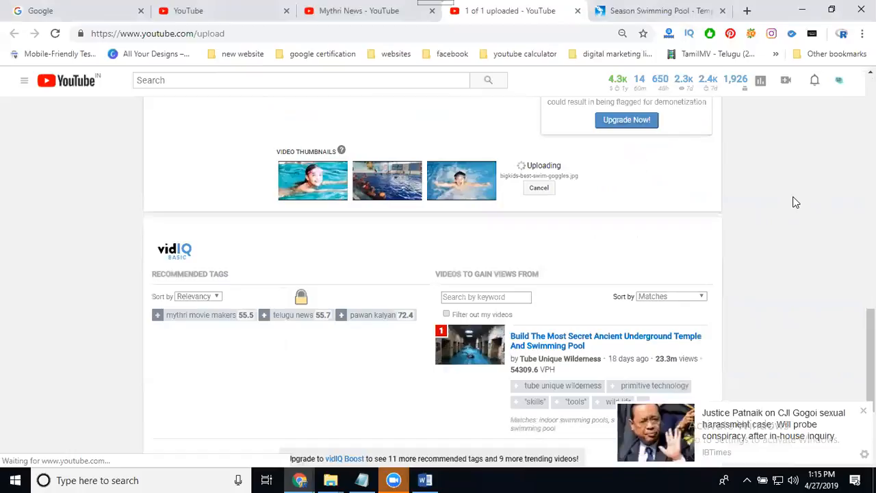
pyautogui.scroll(-3)
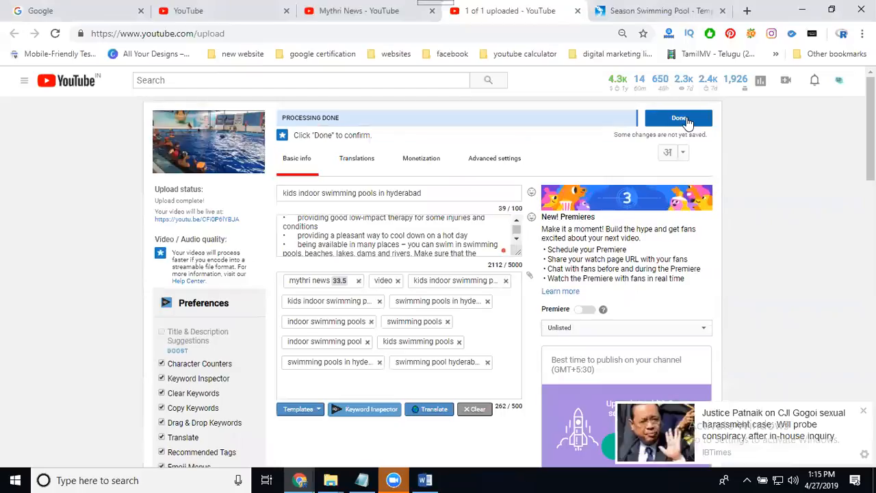
# Publish the video, return to editing and start a new playlist named from its title
pyautogui.click(678, 118)
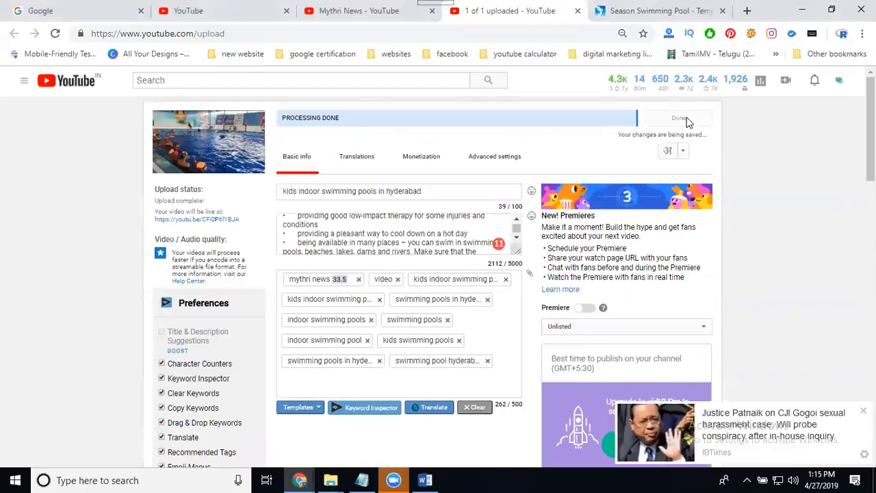
pyautogui.click(677, 118)
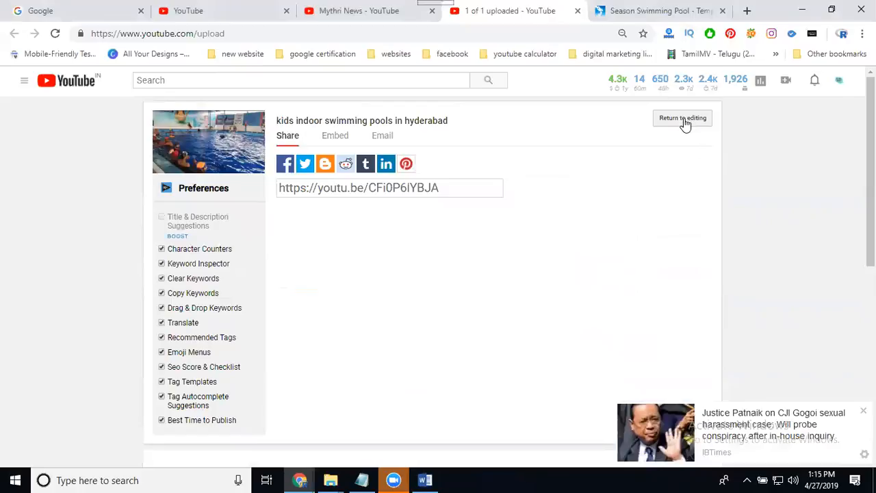
pyautogui.click(682, 117)
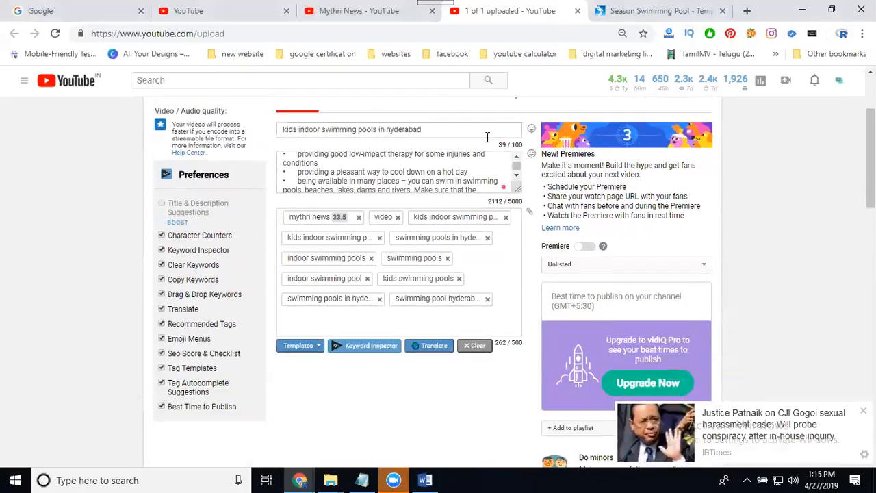
pyautogui.tripleClick(352, 129)
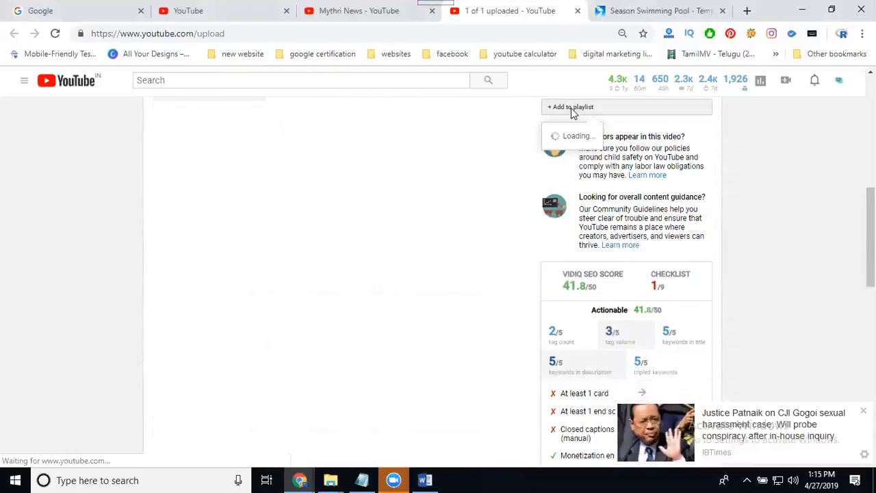
pyautogui.click(573, 107)
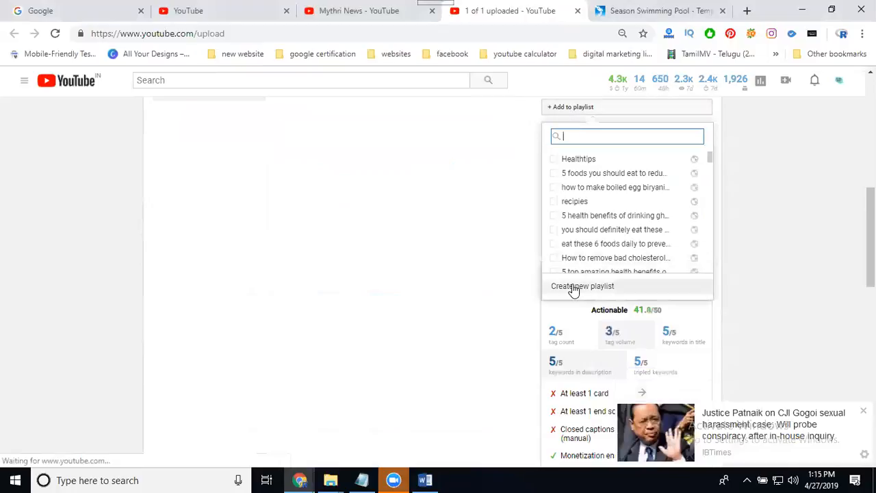
pyautogui.click(582, 286)
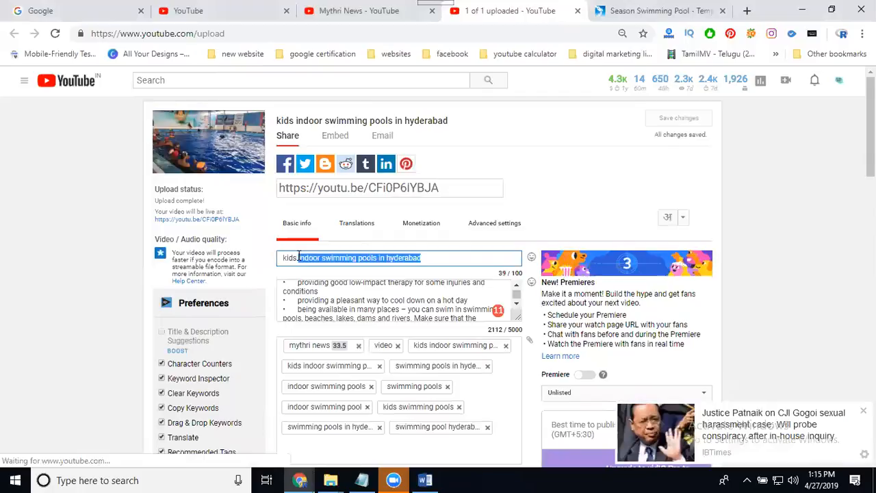
# Create the indoor swimming pools in Hyderabad playlist, add the video and save changes
pyautogui.scroll(-3)
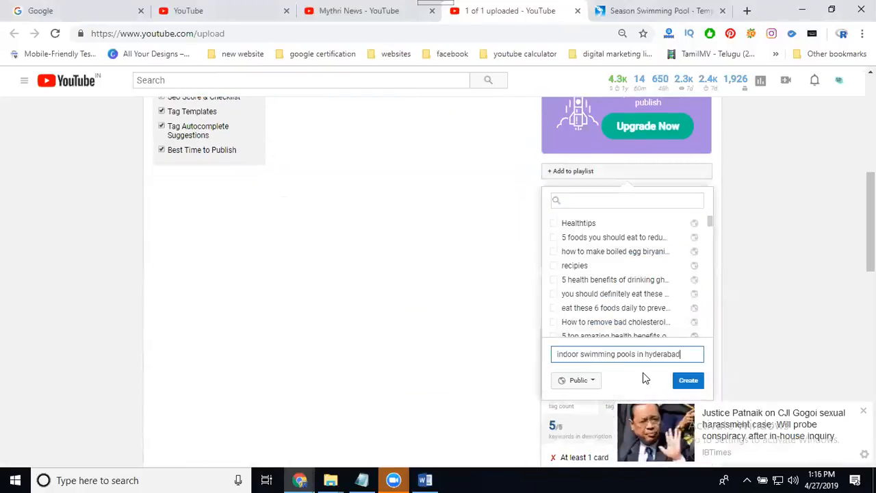
pyautogui.click(687, 380)
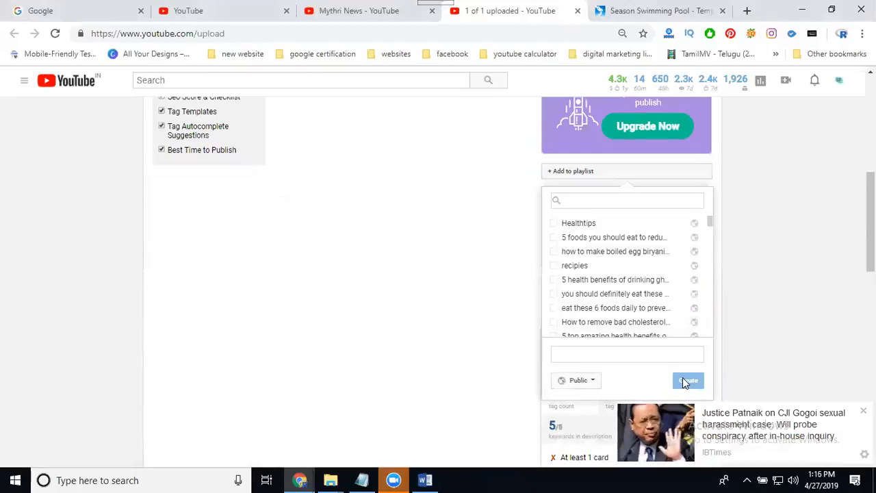
pyautogui.click(687, 380)
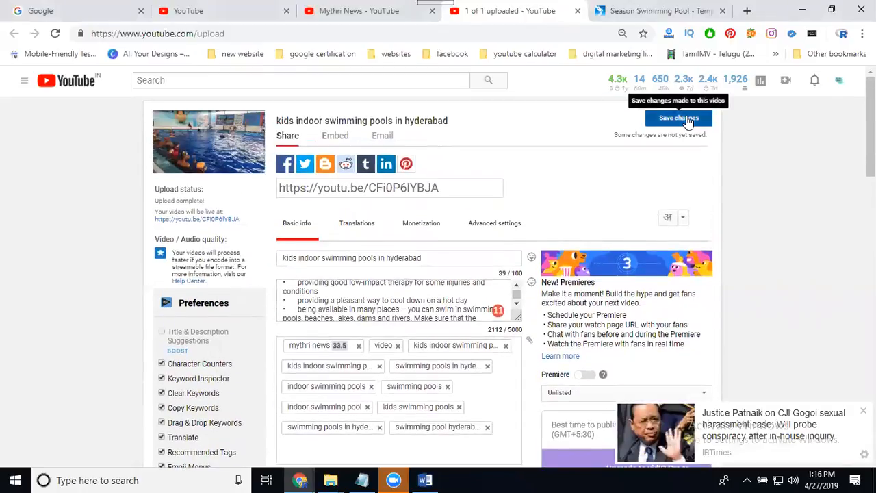
pyautogui.click(678, 118)
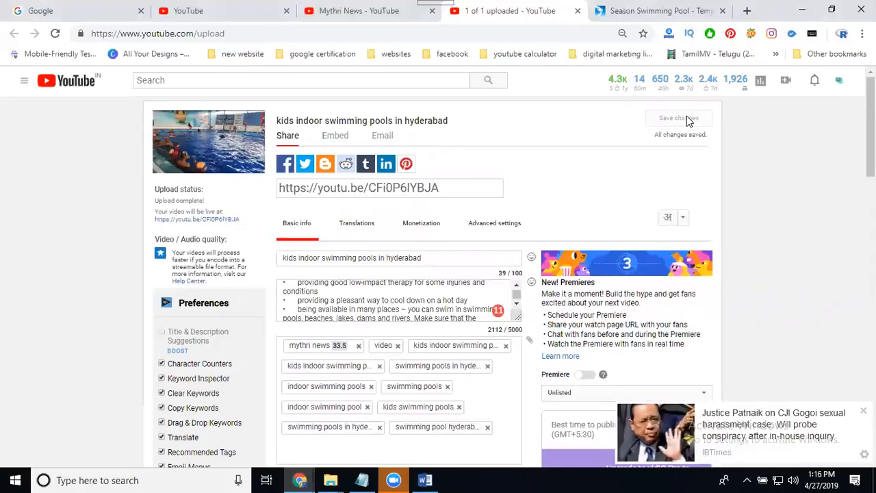
pyautogui.scroll(-3)
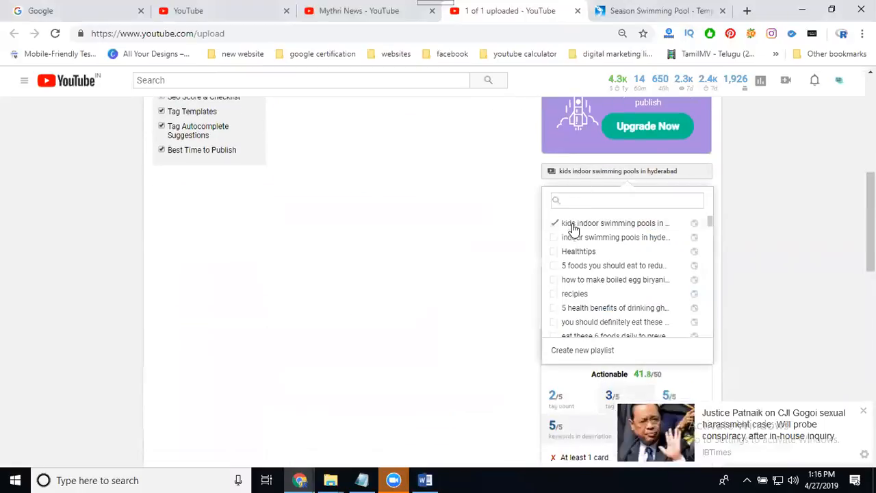
pyautogui.click(627, 169)
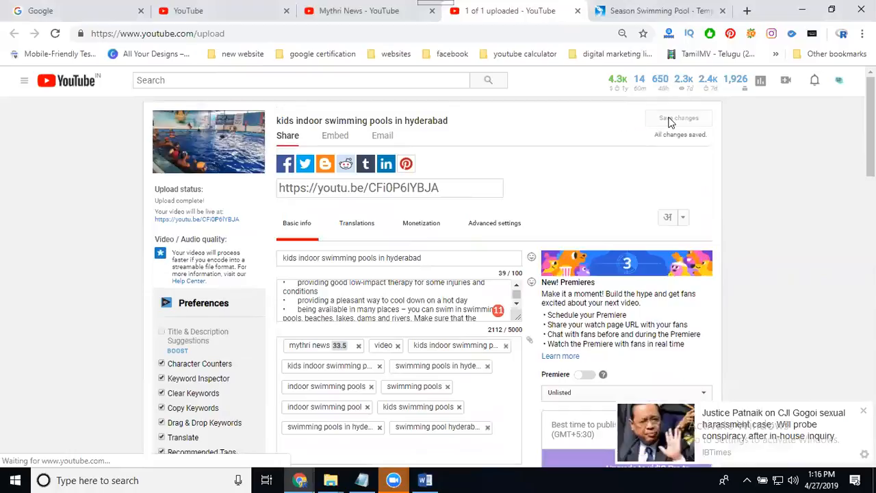
pyautogui.moveTo(356, 11)
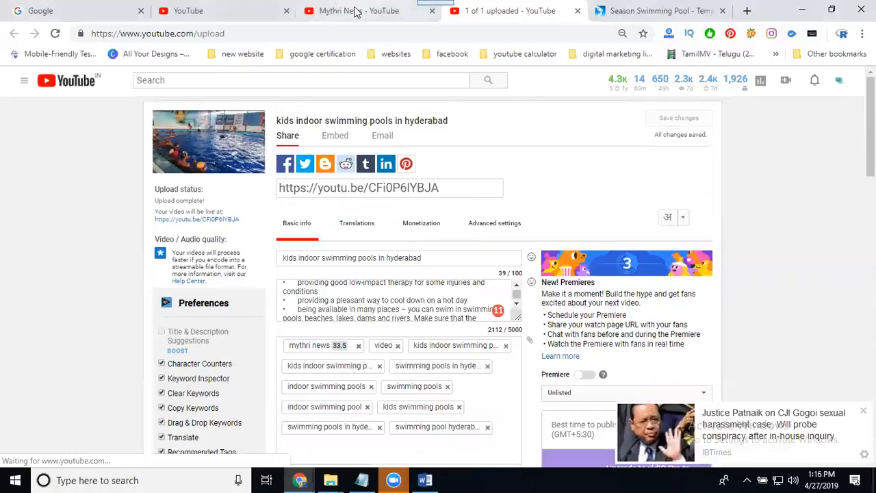
# Switch back to Creator Studio Classic, submitting 'Other' as the feedback reason
pyautogui.click(354, 11)
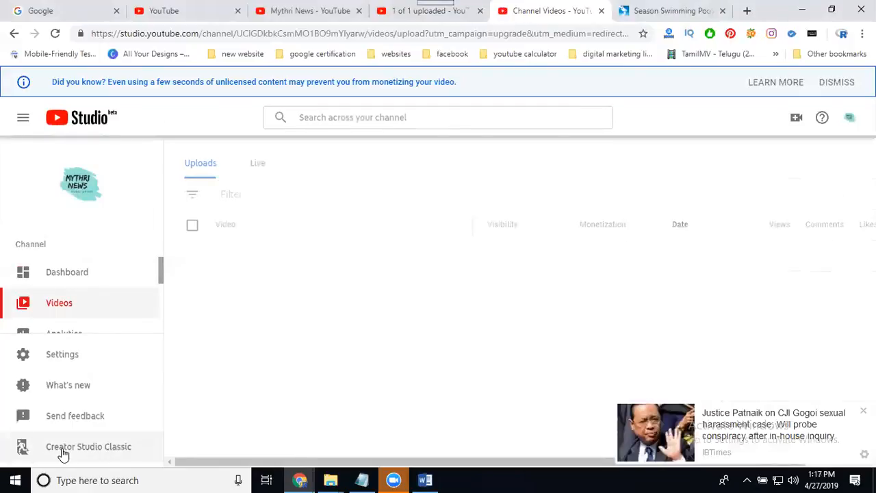
pyautogui.click(88, 446)
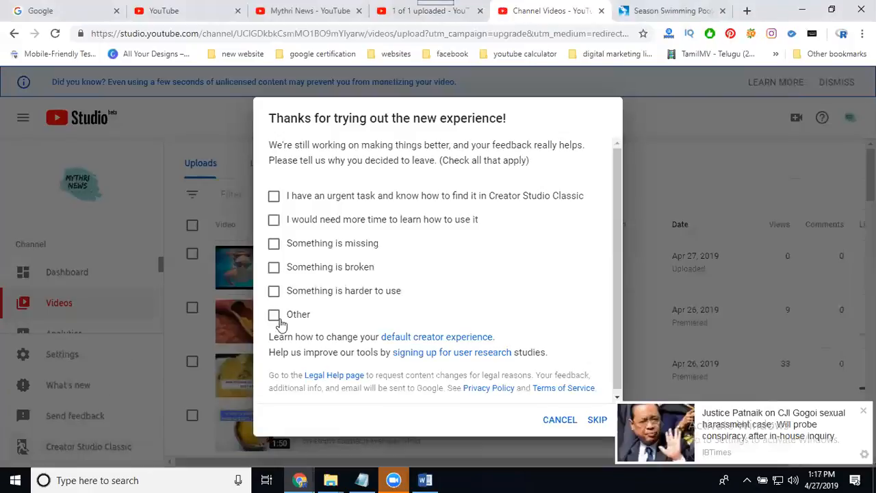
pyautogui.click(274, 314)
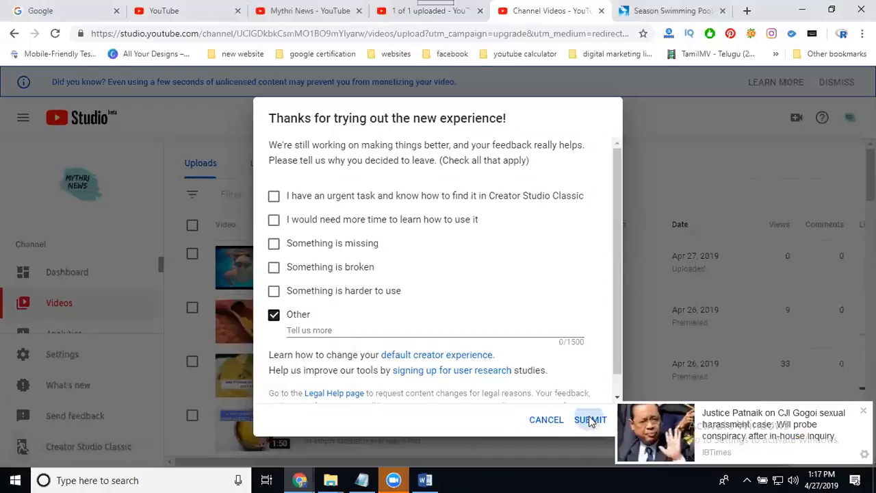
pyautogui.click(589, 419)
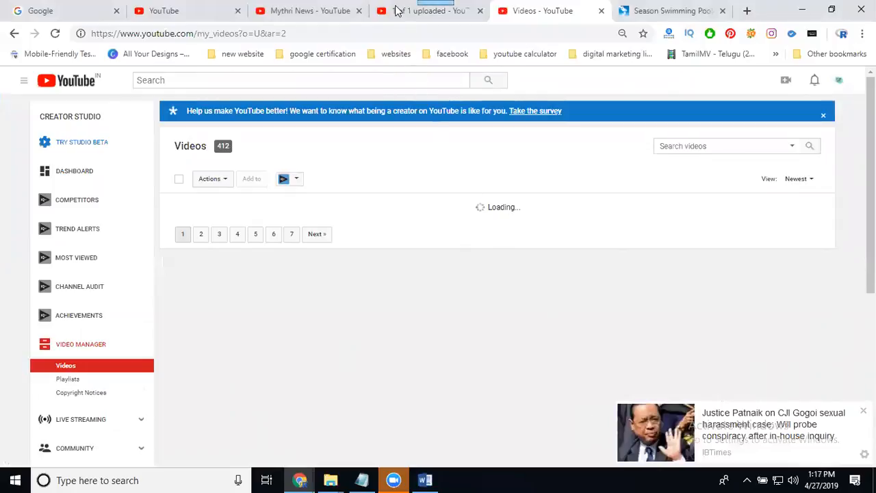
# Play the video from its youtu.be share link in an incognito window, skipping the ad
pyautogui.click(427, 11)
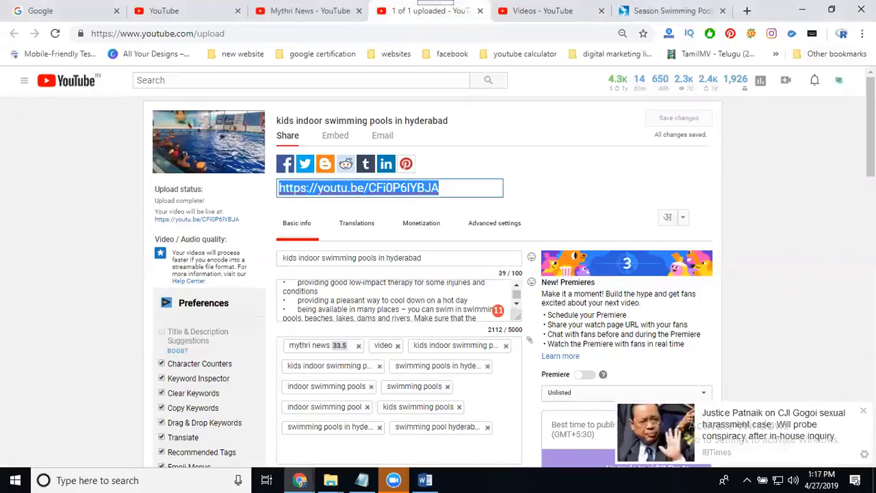
pyautogui.click(862, 33)
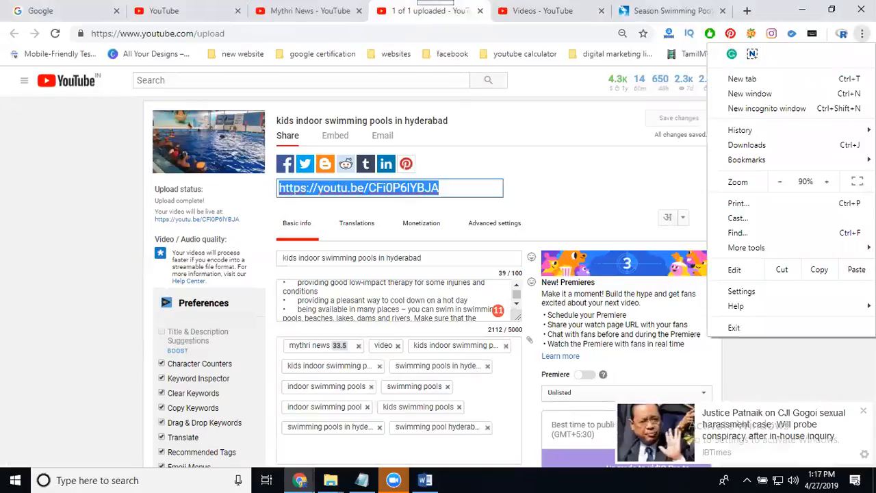
pyautogui.click(766, 108)
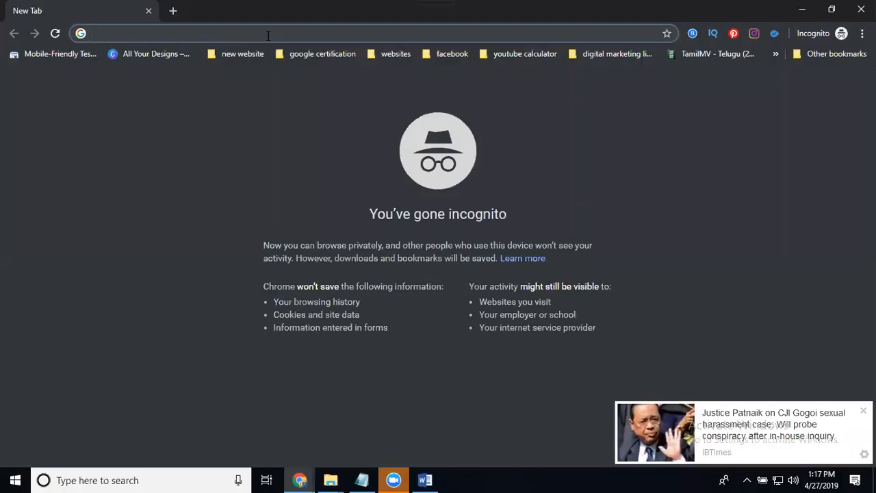
pyautogui.write('https://youtu.be/CFi0P6lYBJA')
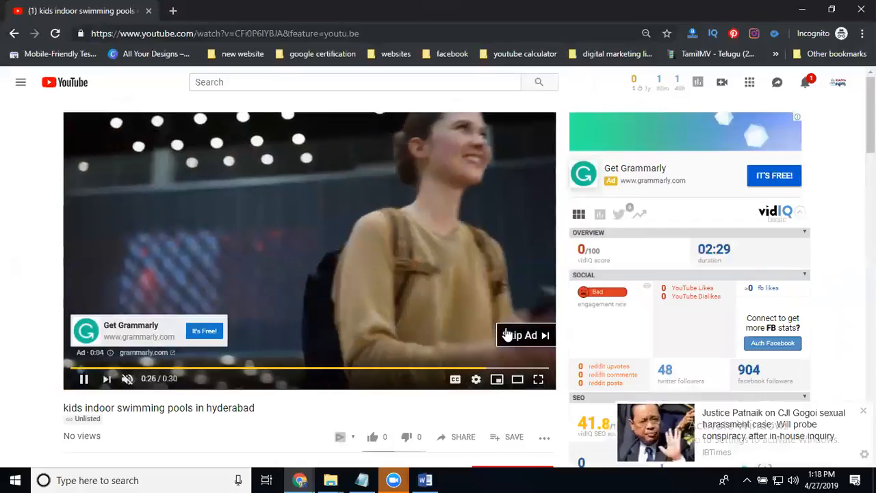
pyautogui.click(523, 334)
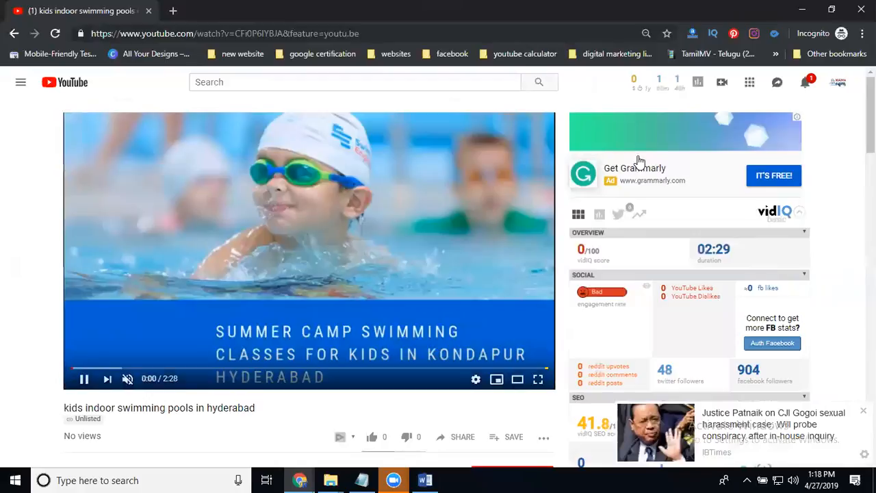
pyautogui.moveTo(211, 239)
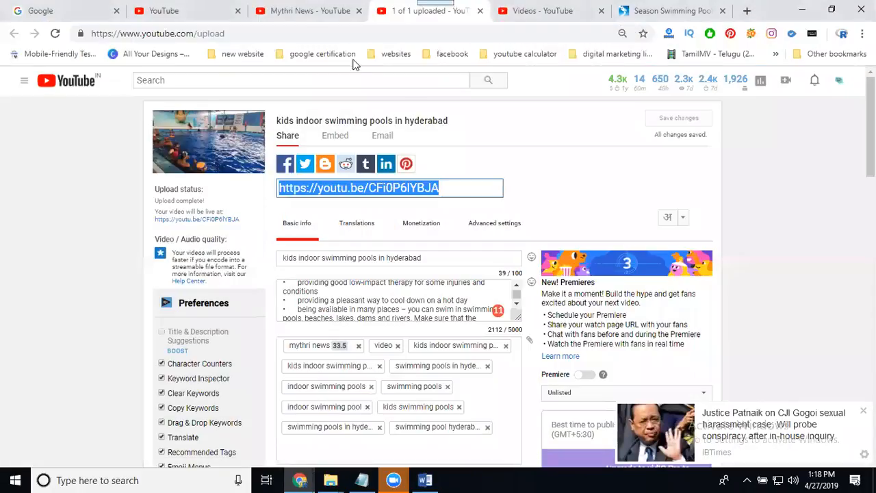
pyautogui.moveTo(547, 21)
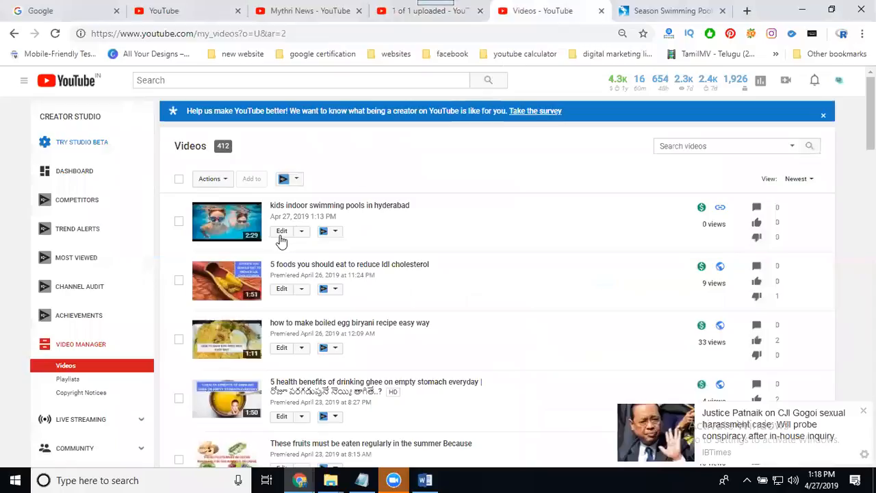
# Bring the kids swimming video into the Creator Studio end screen editor
pyautogui.click(282, 230)
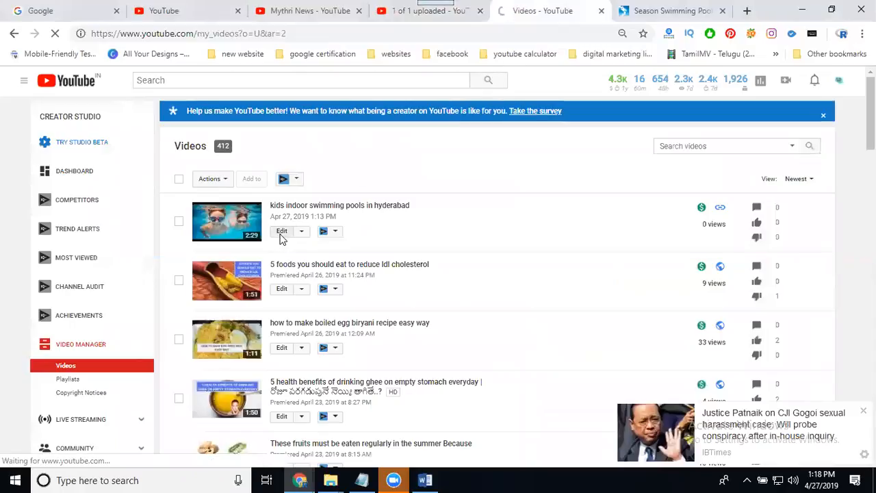
pyautogui.click(282, 230)
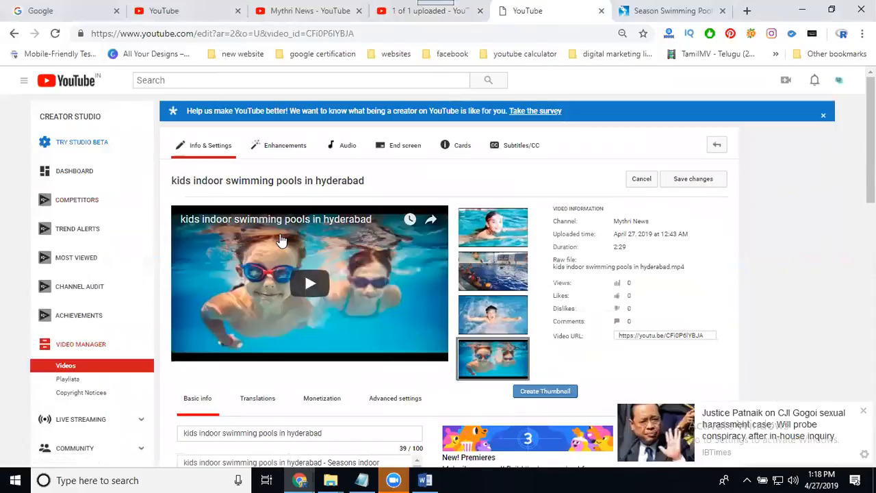
pyautogui.click(693, 178)
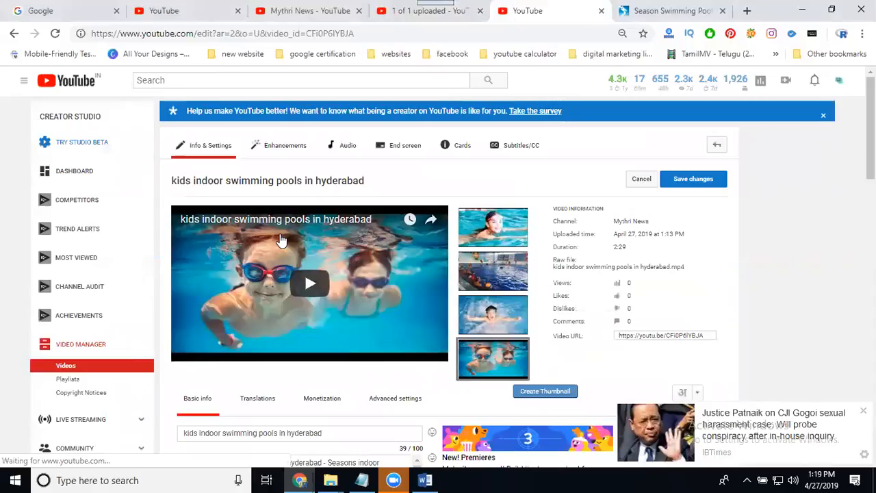
pyautogui.click(405, 146)
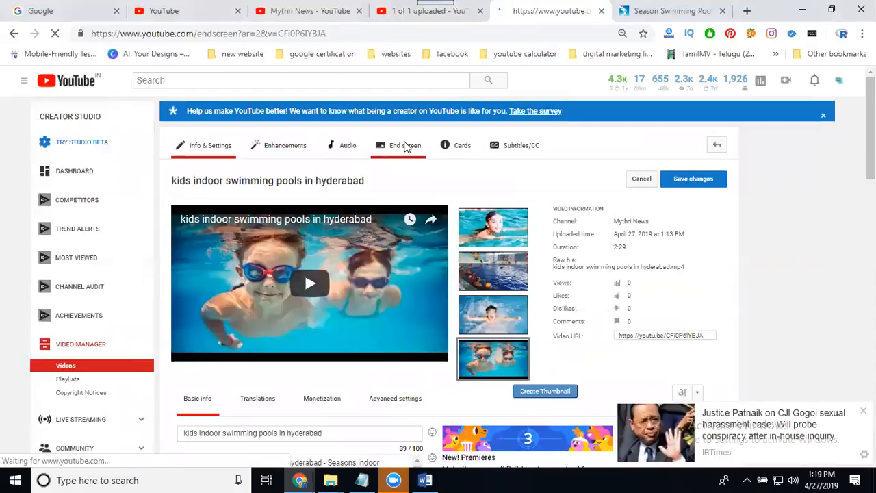
pyautogui.click(397, 145)
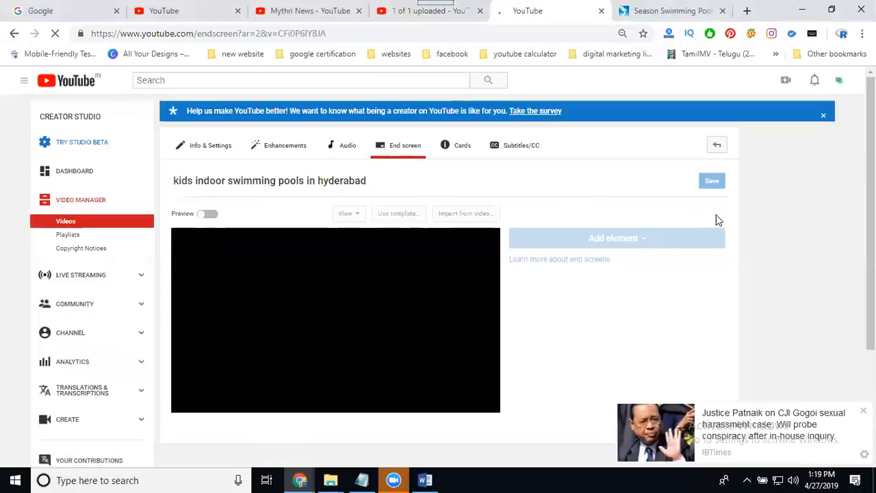
pyautogui.moveTo(797, 240)
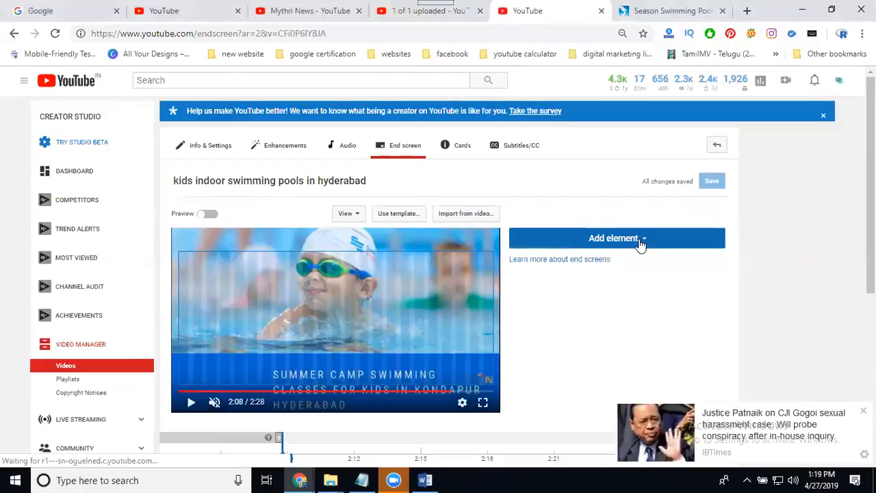
# Add a pool video as an end screen element placed at the upper right
pyautogui.click(613, 238)
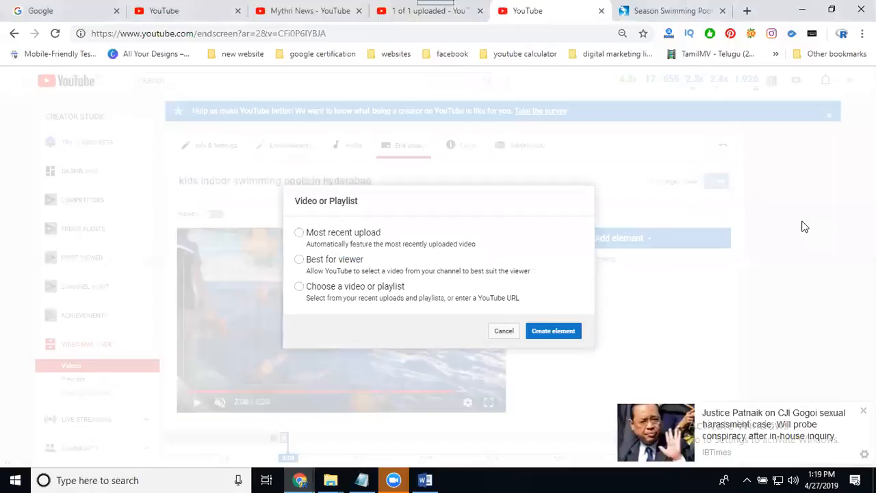
pyautogui.click(298, 286)
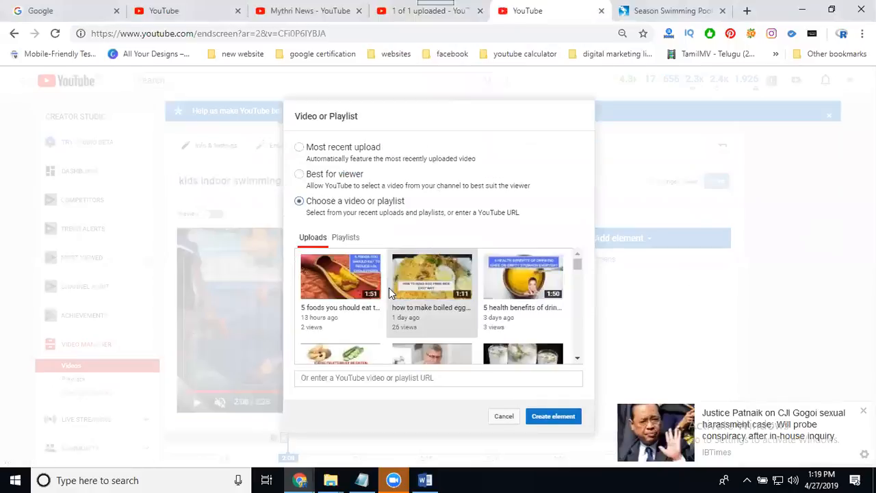
pyautogui.scroll(-3)
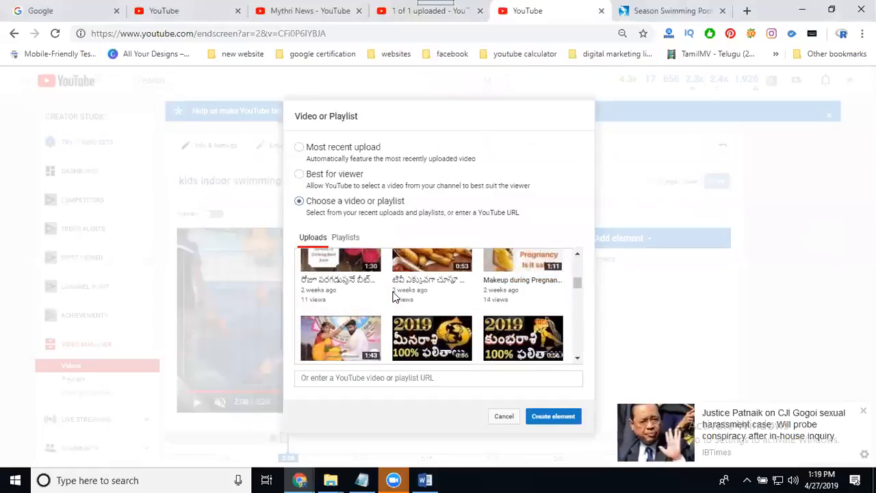
pyautogui.scroll(-3)
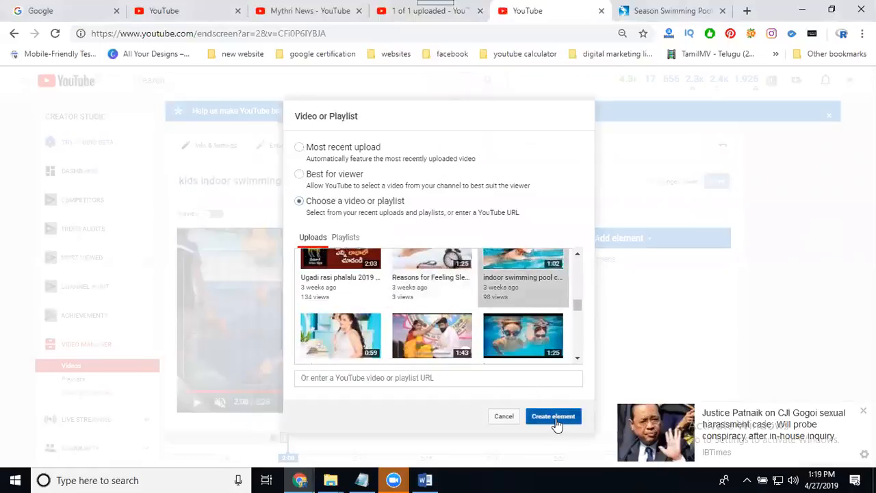
pyautogui.click(553, 416)
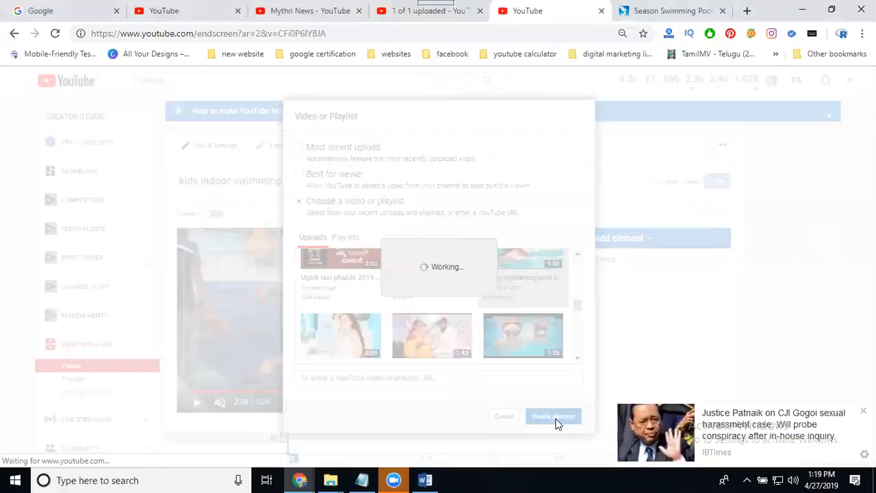
pyautogui.click(553, 416)
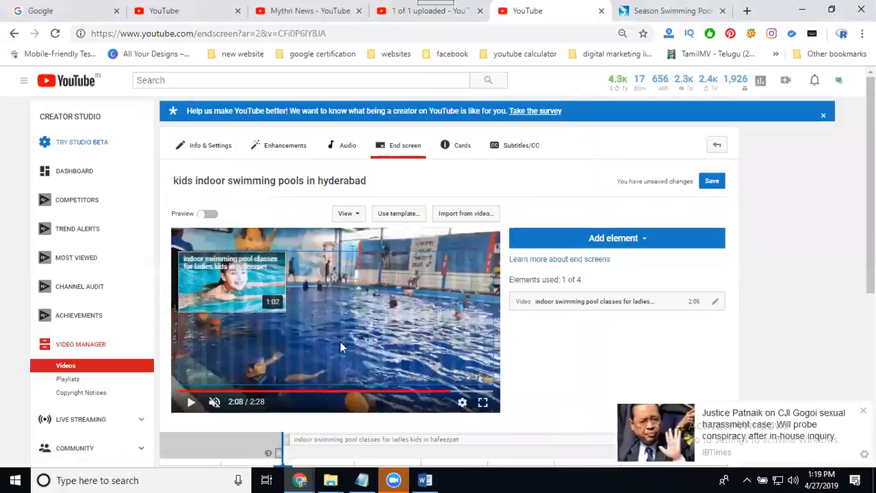
pyautogui.moveTo(230, 281); pyautogui.dragTo(438, 283)
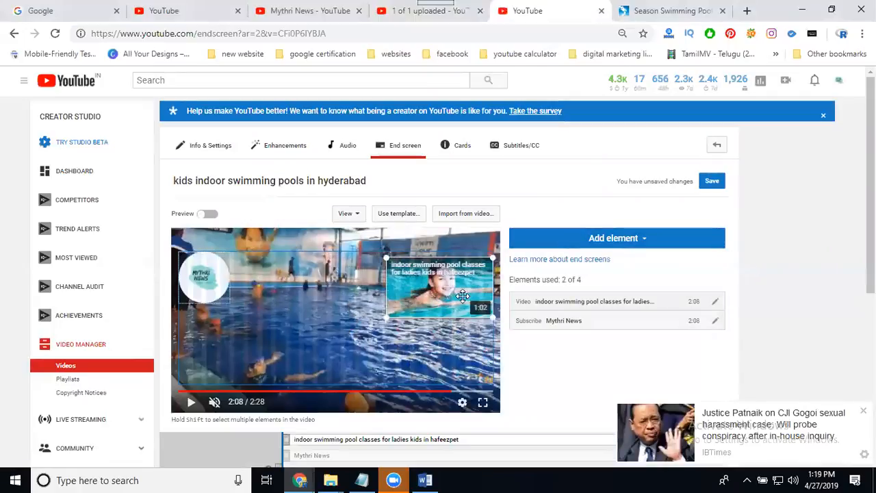
# Add another featured video and a subscribe element, then save the end screen
pyautogui.click(616, 239)
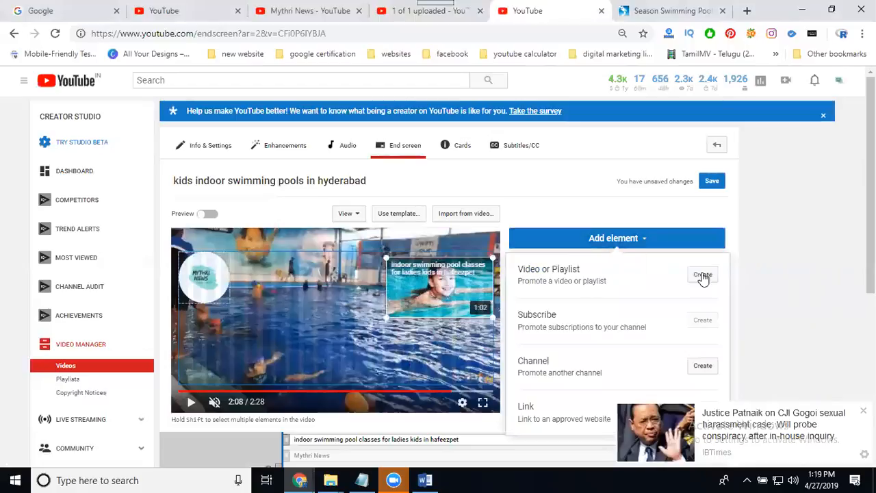
pyautogui.click(702, 276)
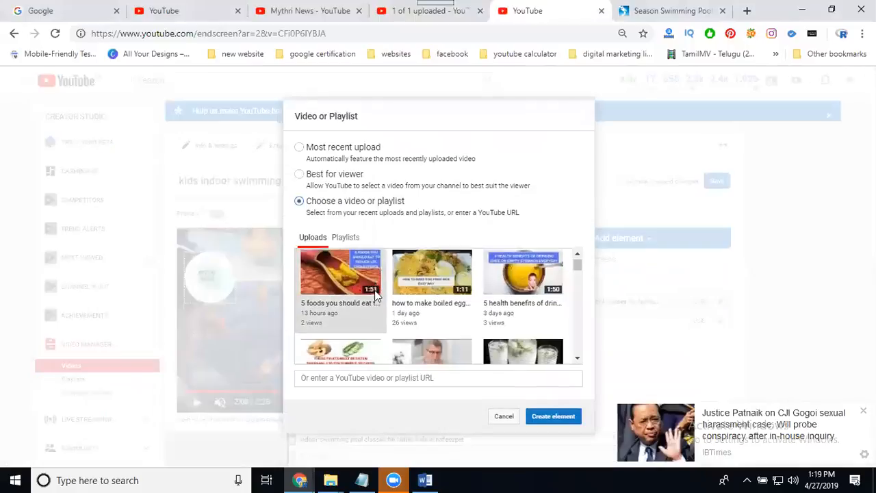
pyautogui.scroll(-3)
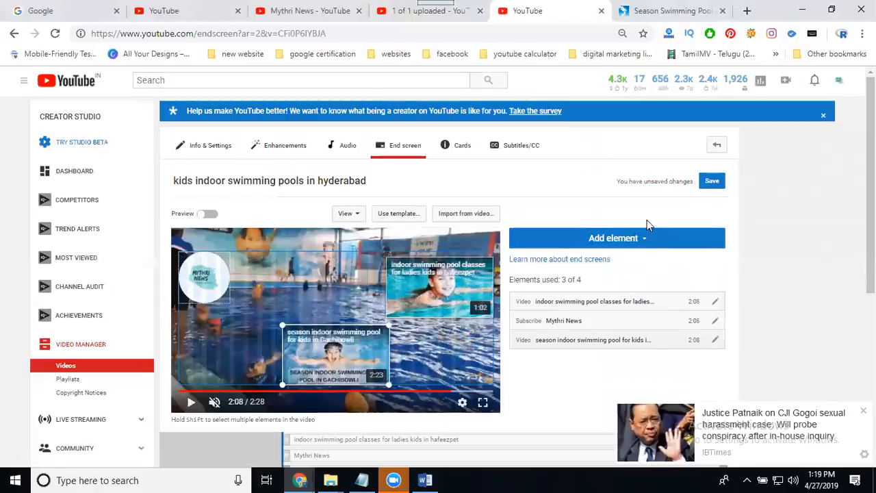
pyautogui.click(712, 181)
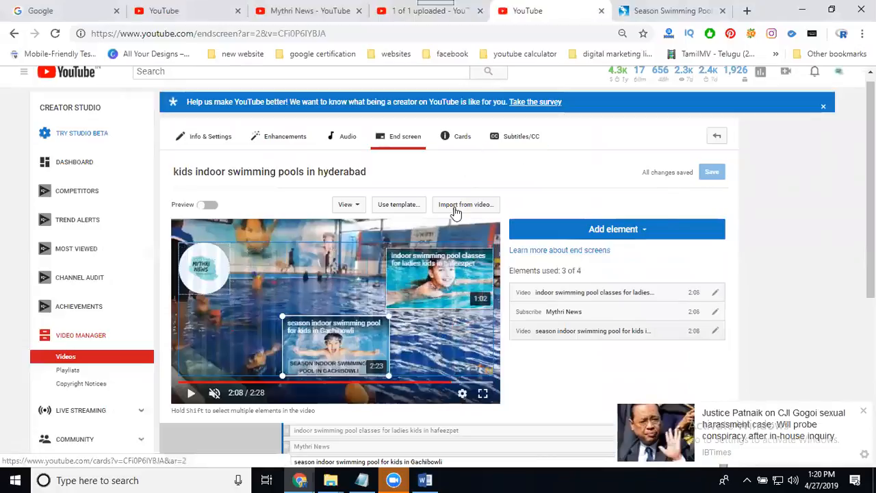
pyautogui.moveTo(462, 137)
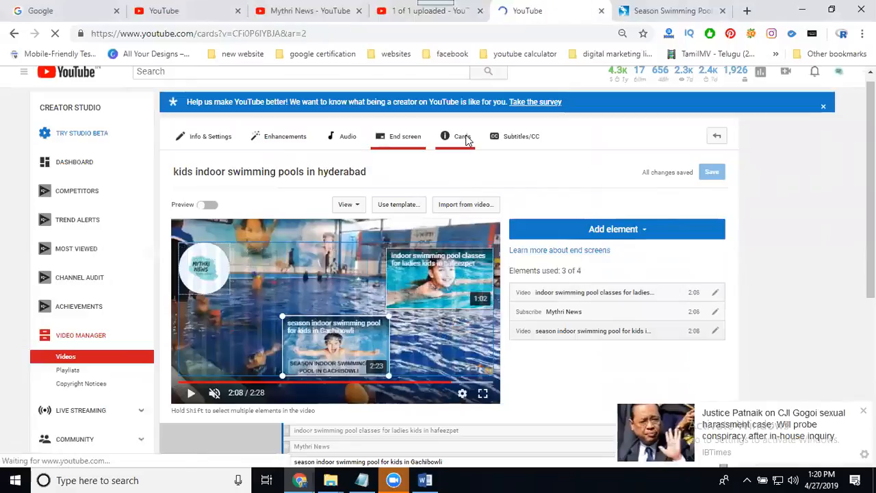
pyautogui.click(463, 137)
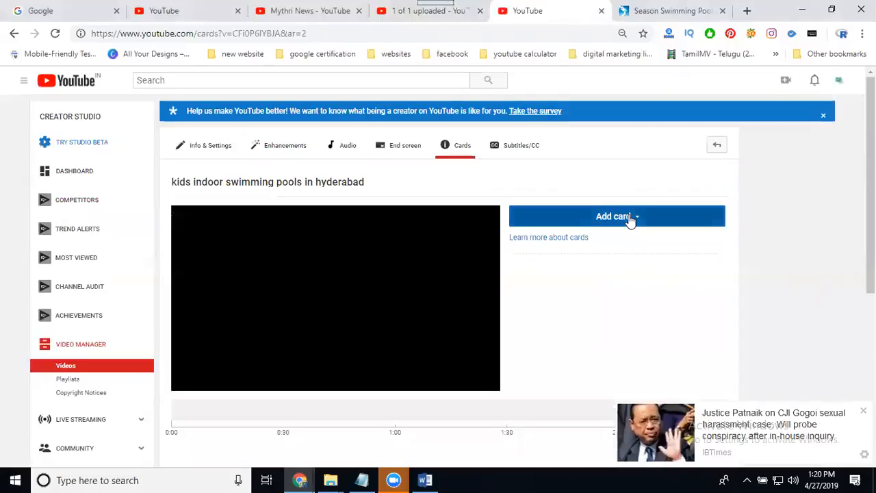
pyautogui.click(613, 216)
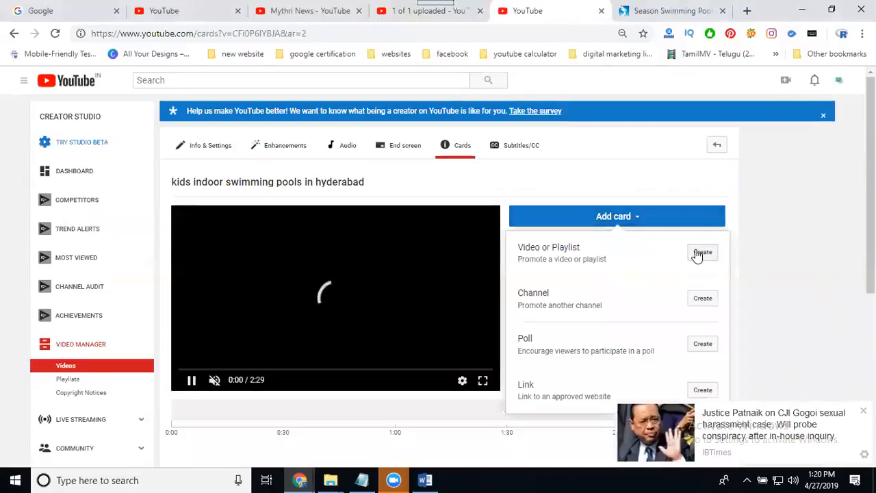
pyautogui.click(702, 252)
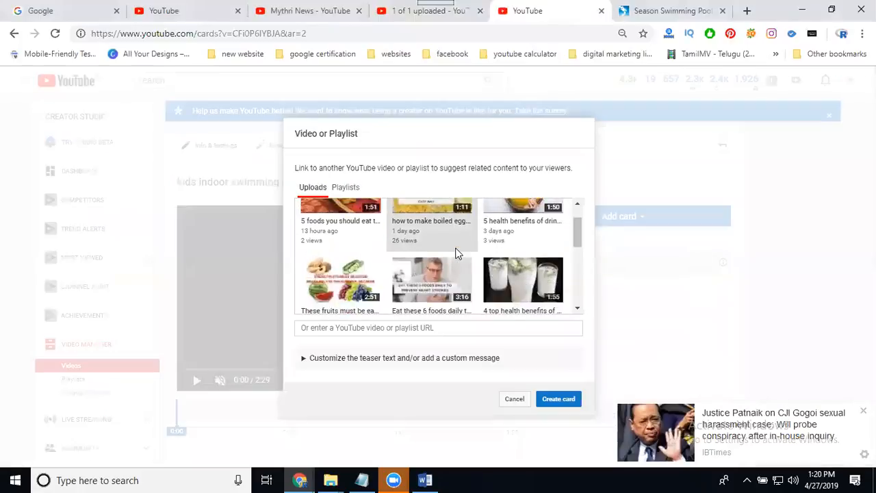
pyautogui.scroll(-3)
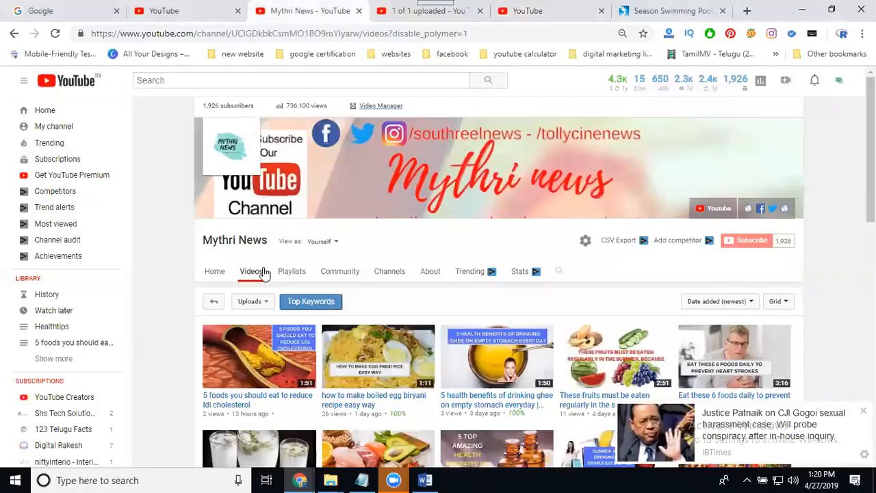
pyautogui.scroll(-3)
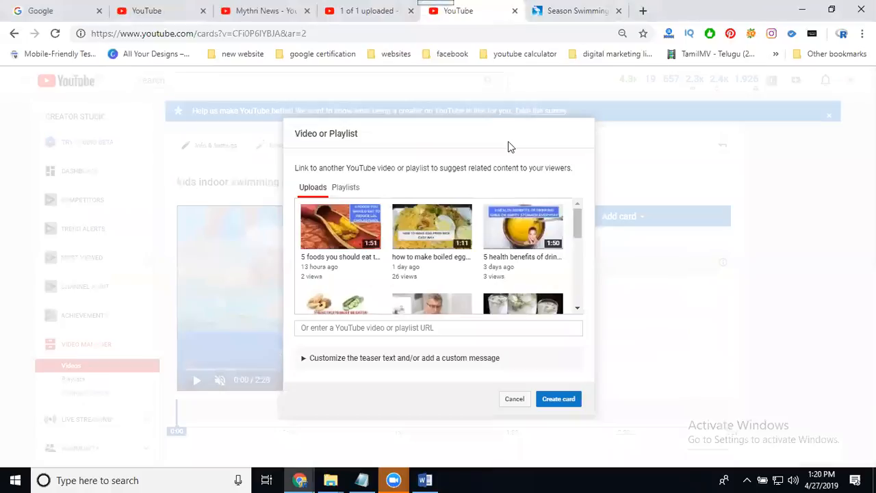
pyautogui.write('https://www.youtube.com/watch?v=2lFw_J7NCfU')
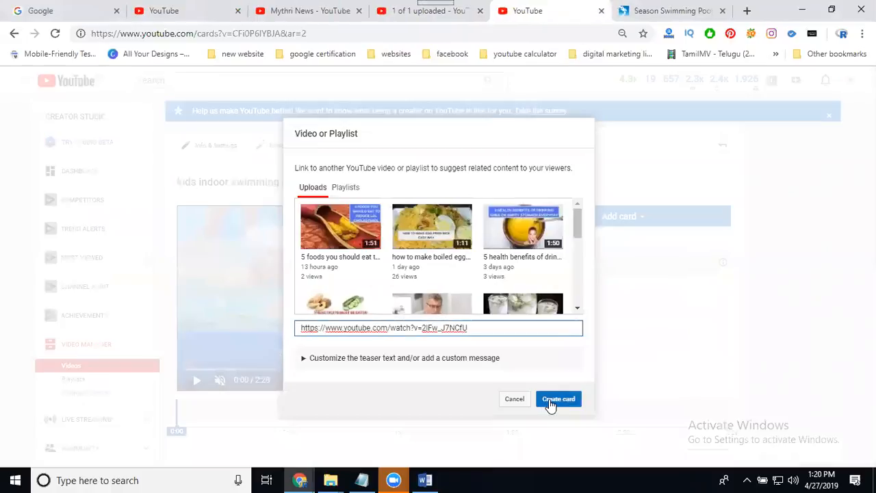
pyautogui.click(559, 398)
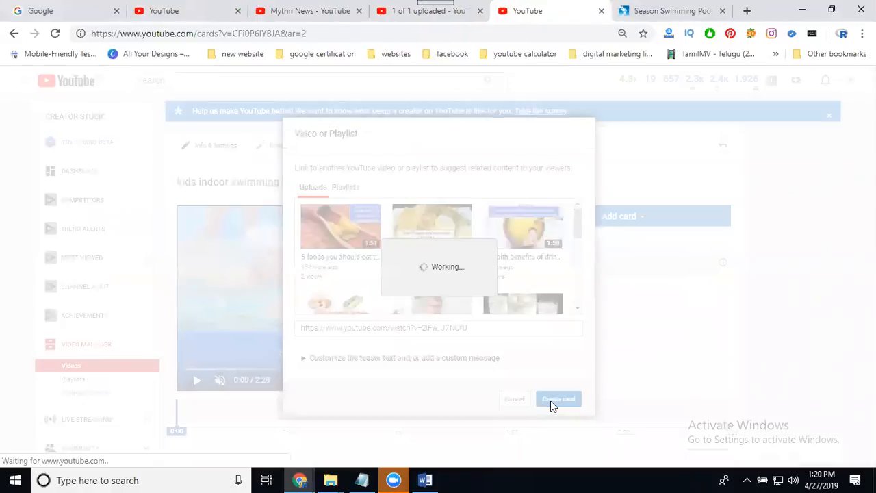
pyautogui.click(558, 398)
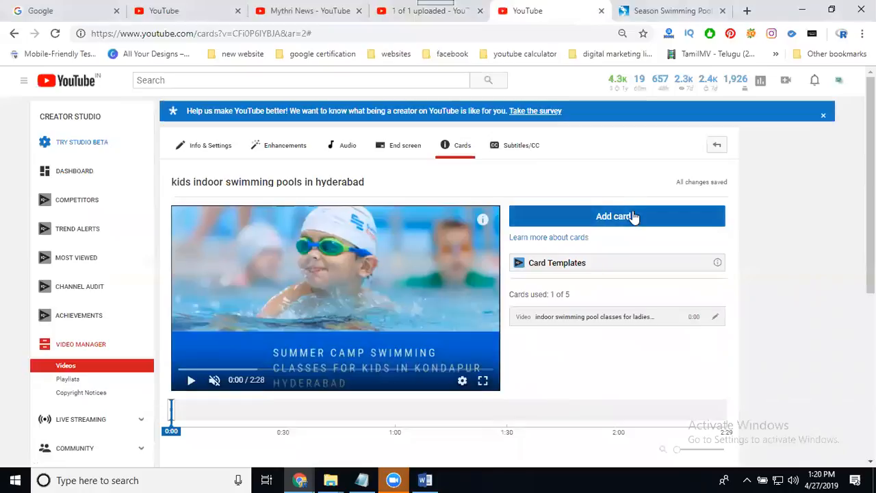
# Create a second video card linking to another indoor swimming pool video
pyautogui.click(616, 216)
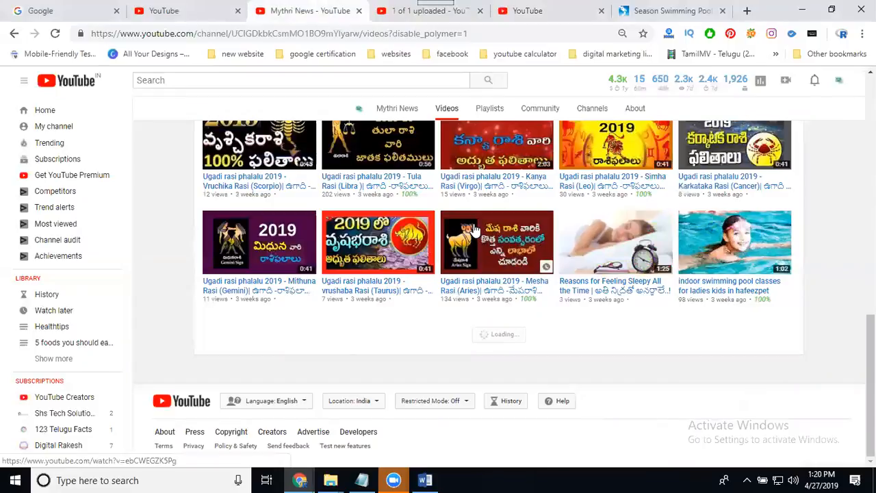
pyautogui.scroll(-3)
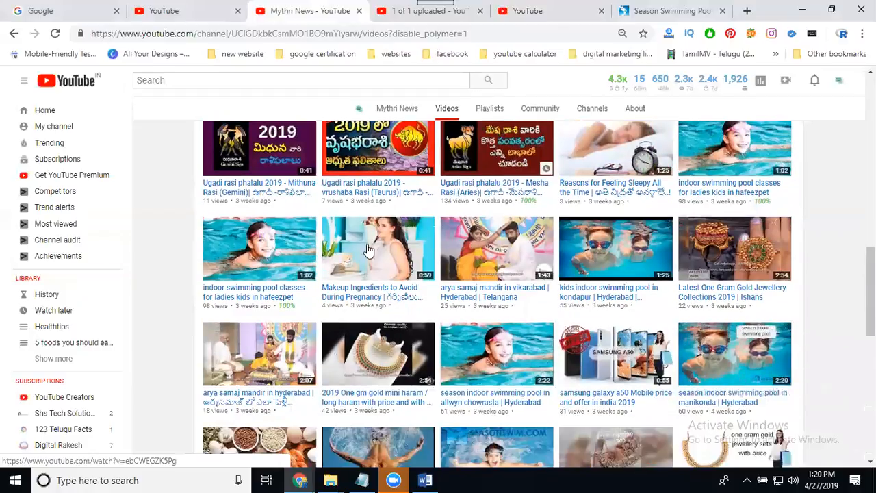
pyautogui.scroll(-3)
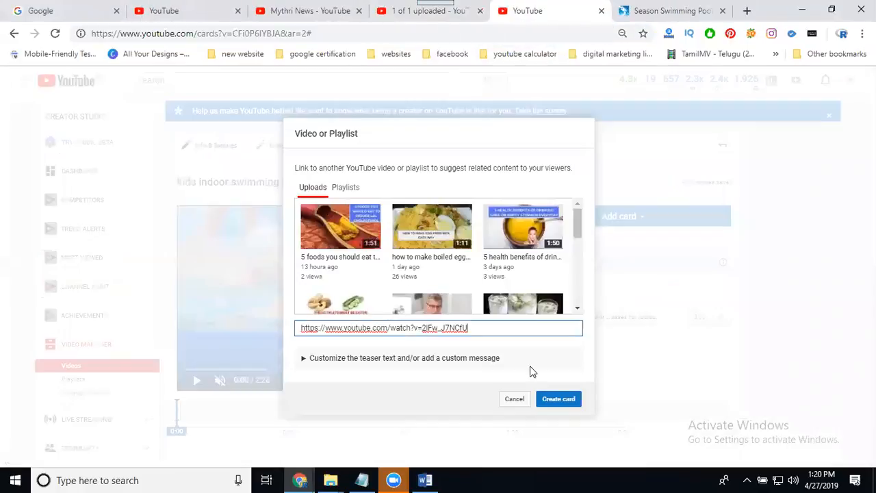
pyautogui.click(559, 398)
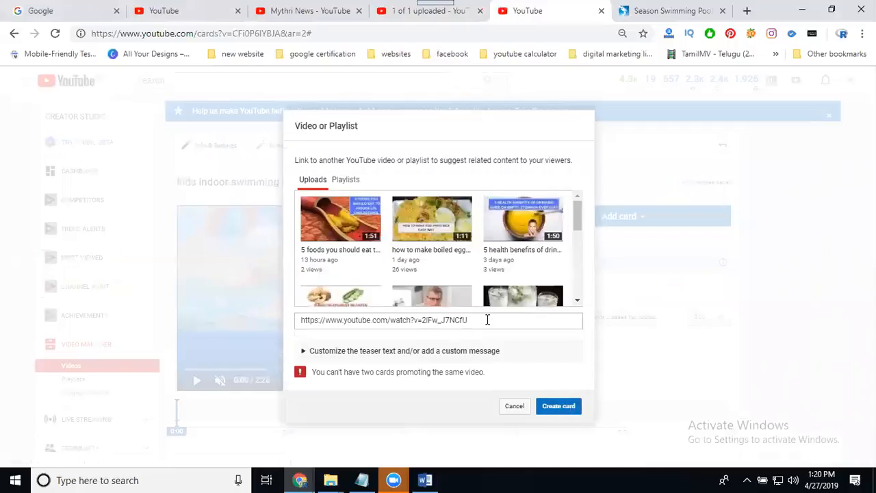
pyautogui.moveTo(429, 350)
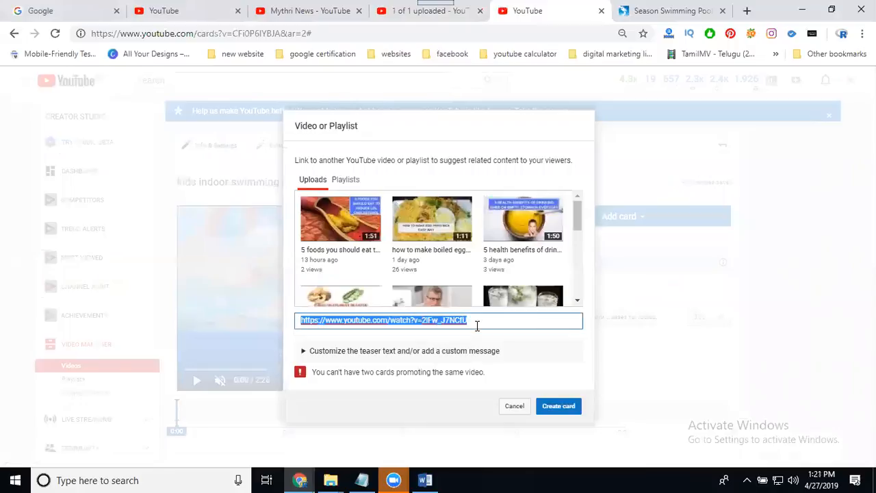
pyautogui.click(559, 406)
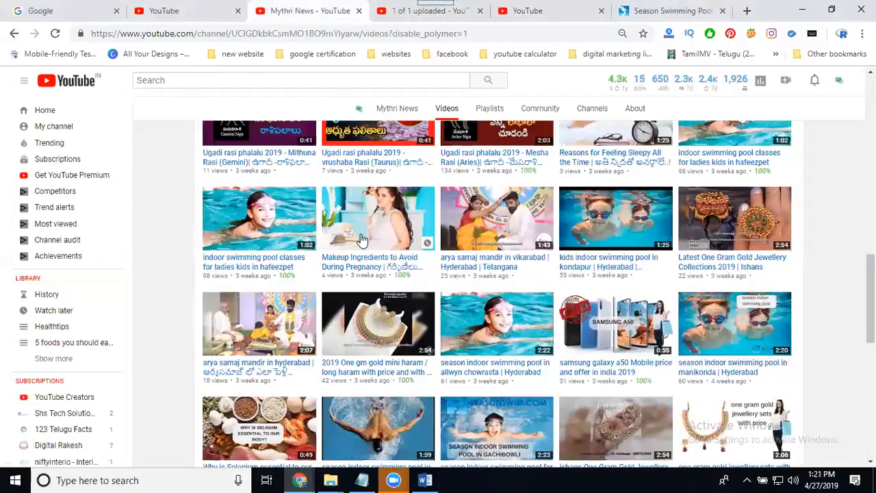
pyautogui.scroll(-3)
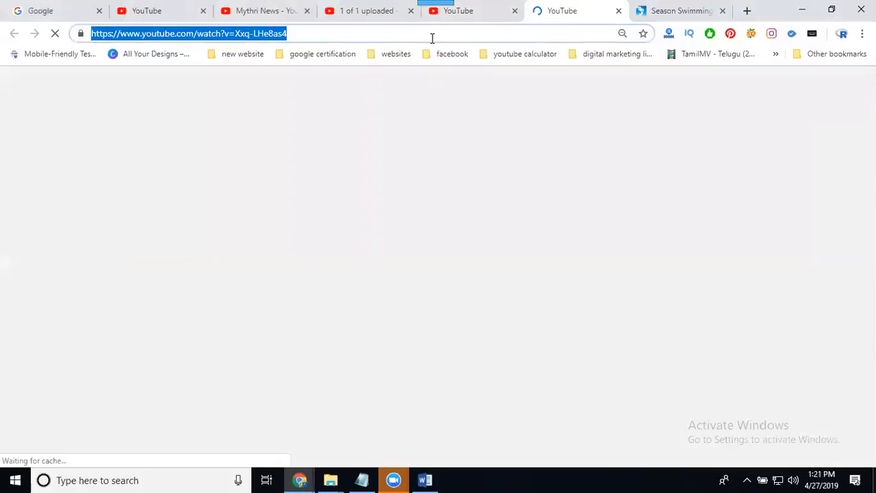
pyautogui.click(459, 11)
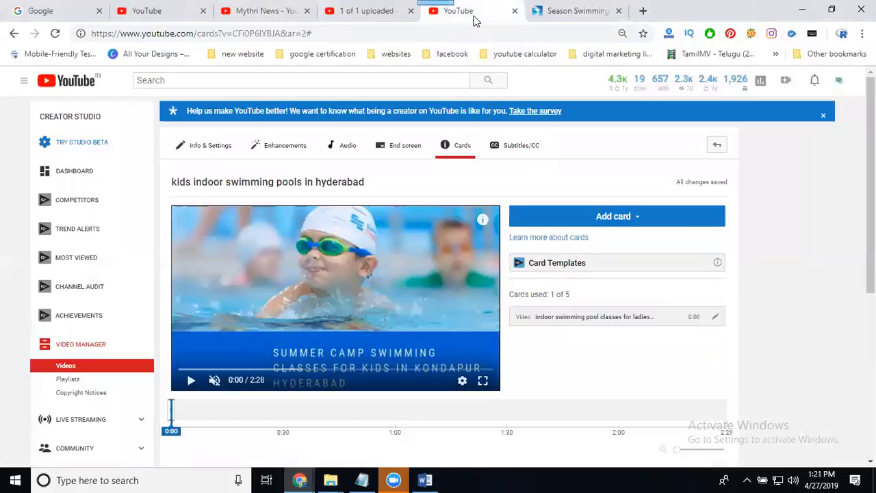
pyautogui.click(616, 216)
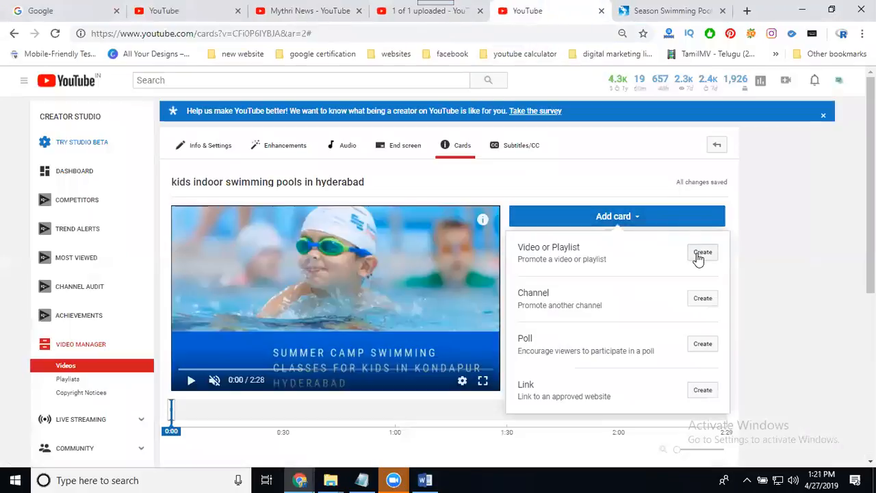
pyautogui.click(702, 252)
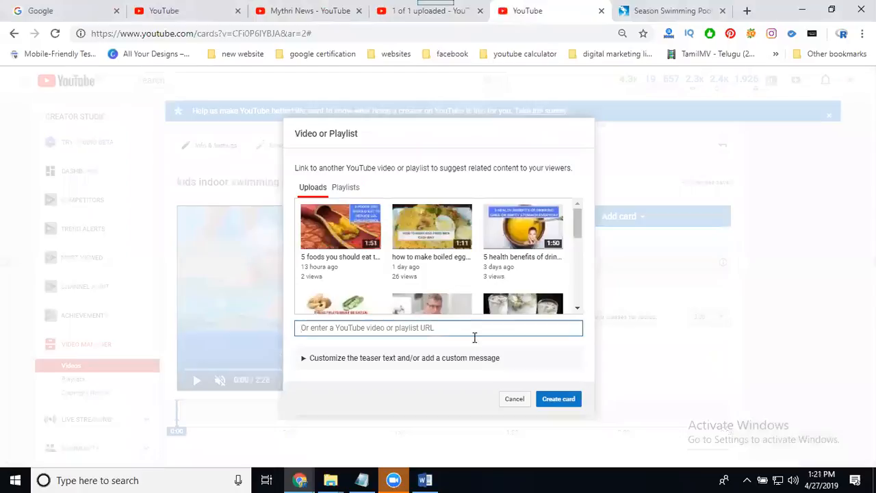
pyautogui.click(558, 398)
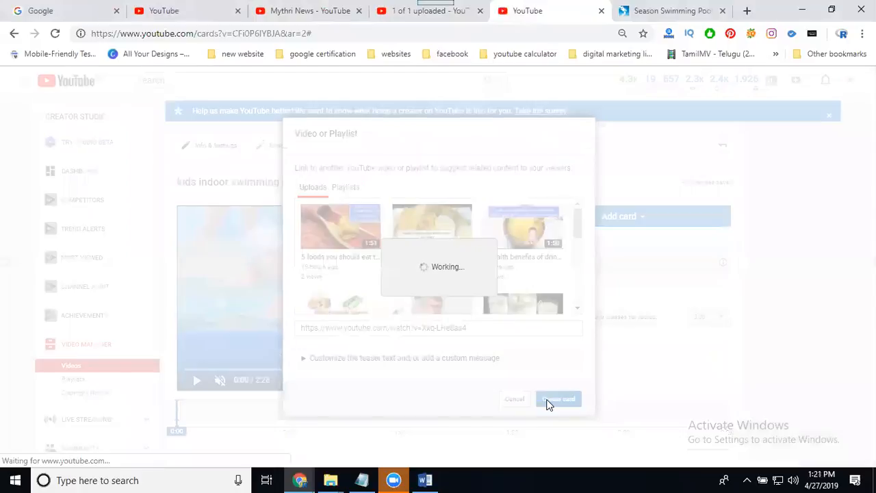
pyautogui.click(558, 398)
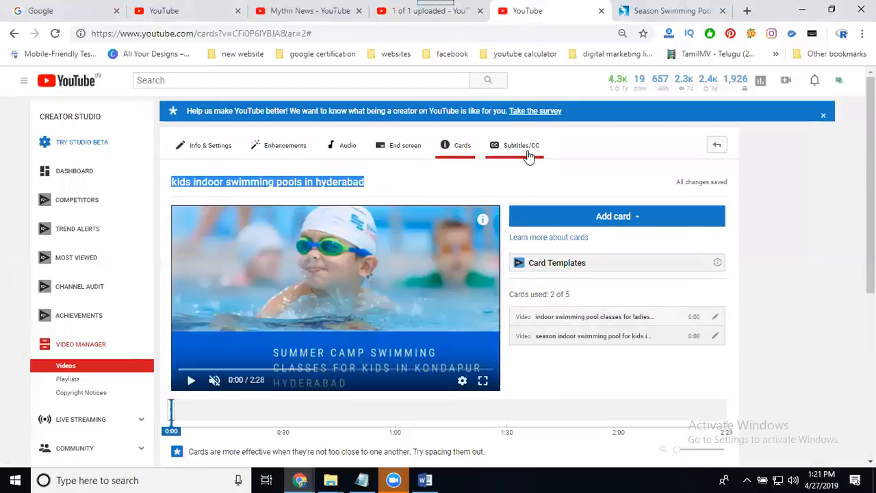
# Start new subtitles for the video with English as the language
pyautogui.click(521, 145)
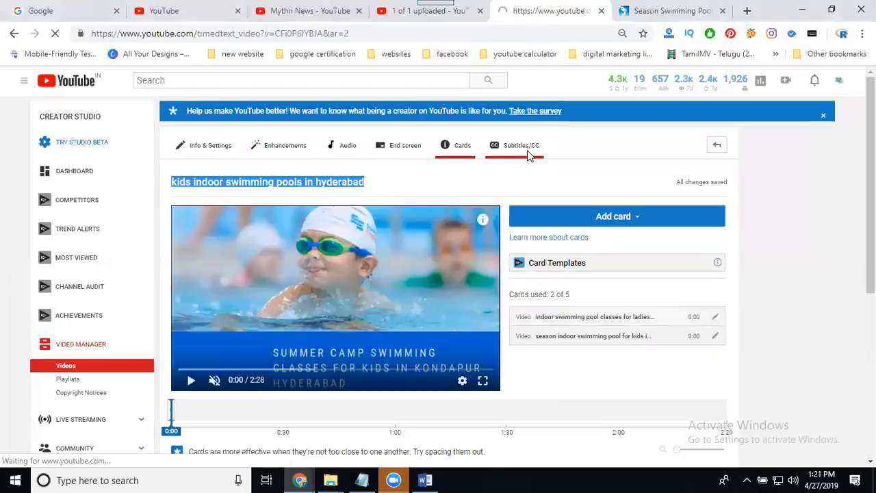
pyautogui.click(521, 145)
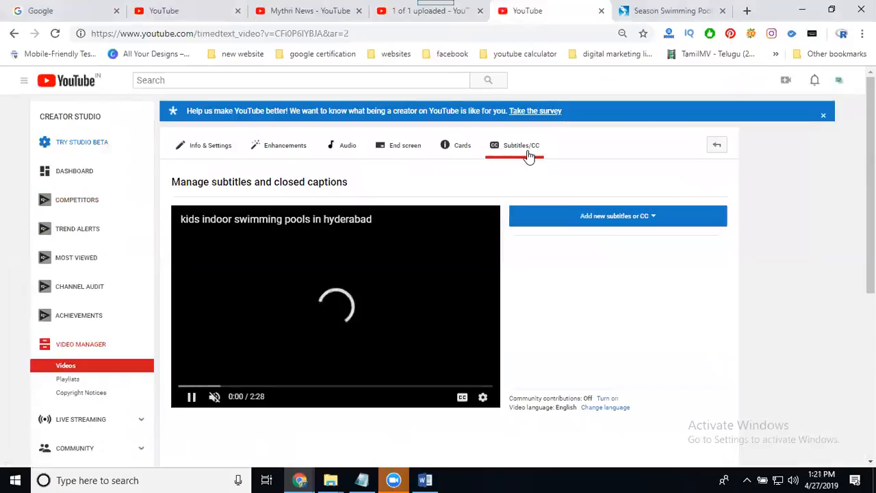
pyautogui.click(616, 216)
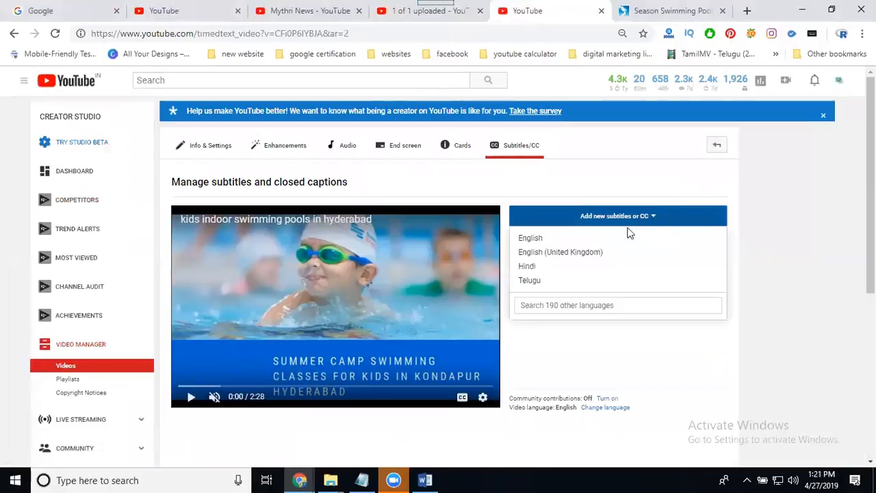
pyautogui.click(531, 238)
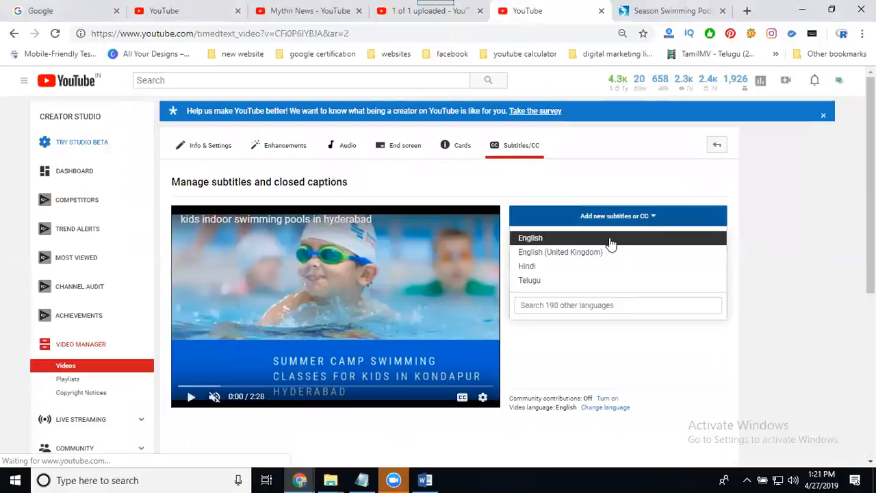
pyautogui.click(532, 238)
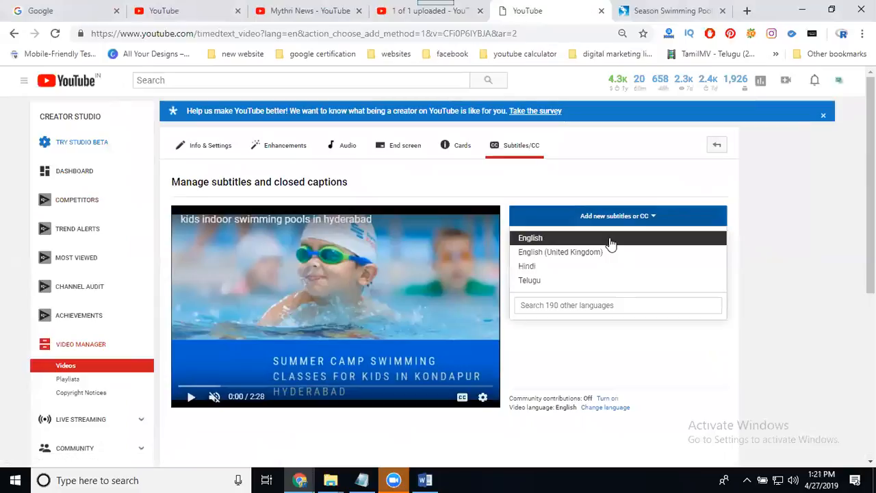
pyautogui.click(531, 239)
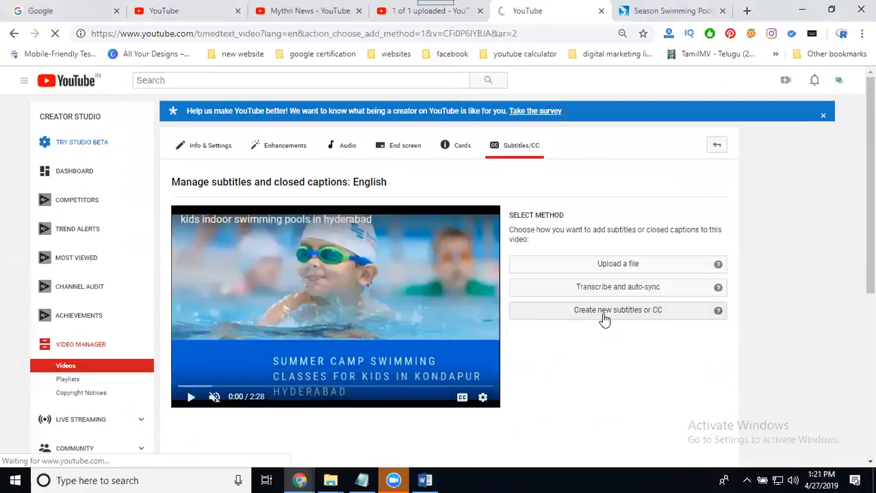
# Write the caption 'kids indoor swimming pools in hyderabad' and publish it
pyautogui.click(618, 309)
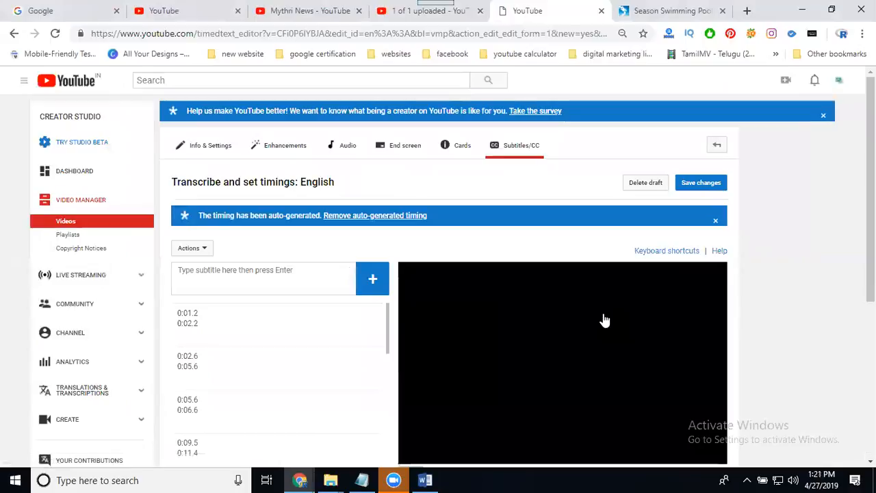
pyautogui.click(263, 277)
pyautogui.write('kids indoor swimming pools in hyderabad')
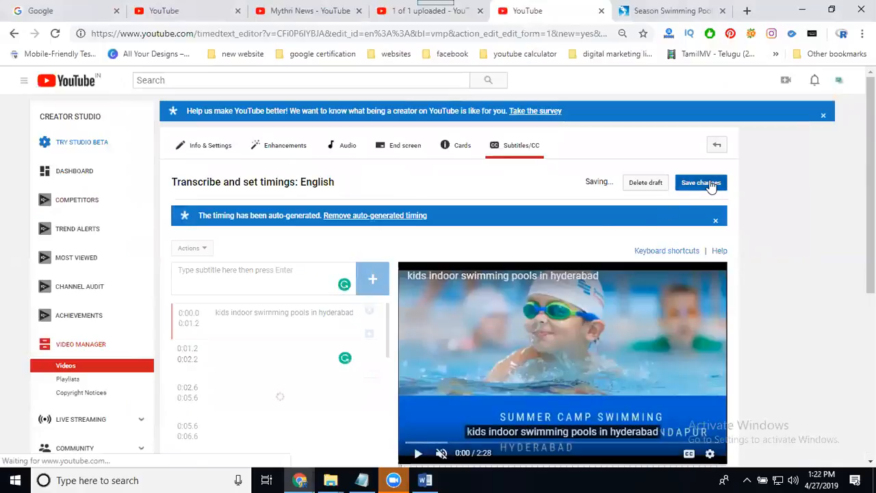
pyautogui.click(701, 182)
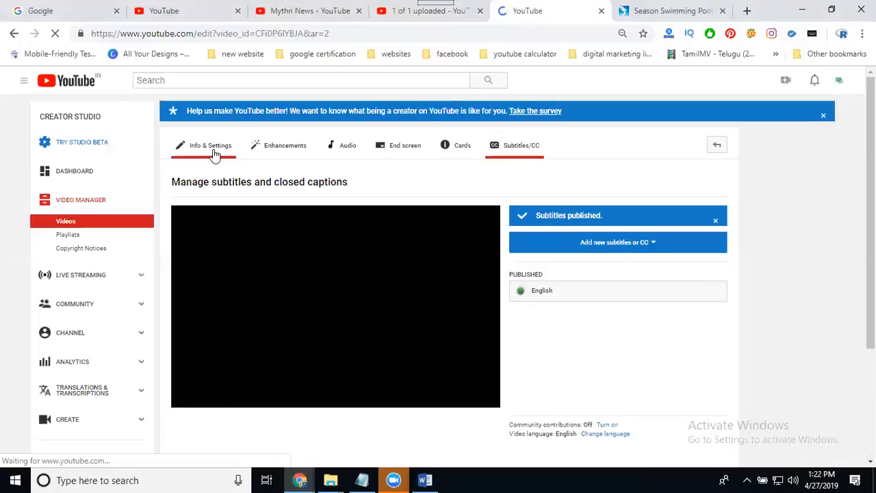
pyautogui.click(211, 145)
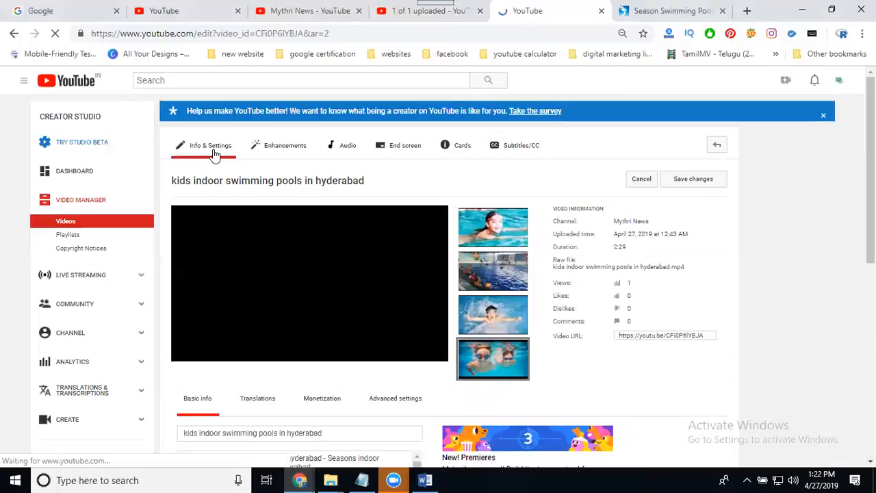
pyautogui.scroll(-3)
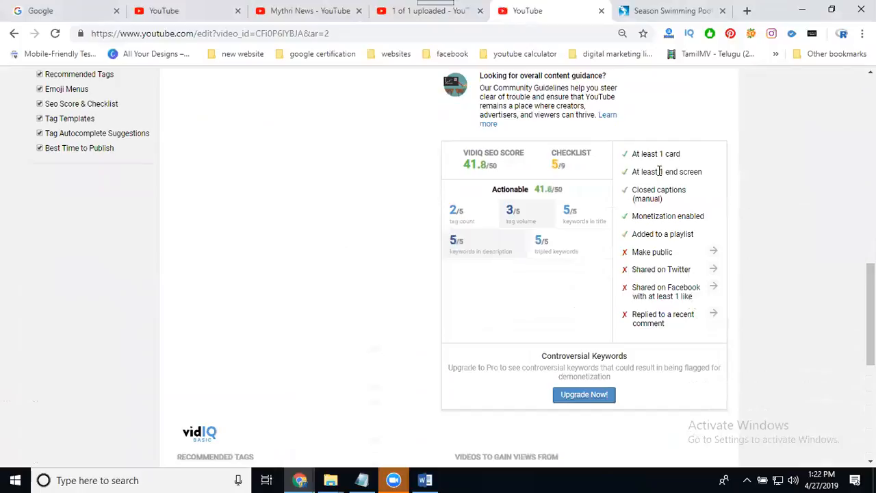
pyautogui.moveTo(649, 175)
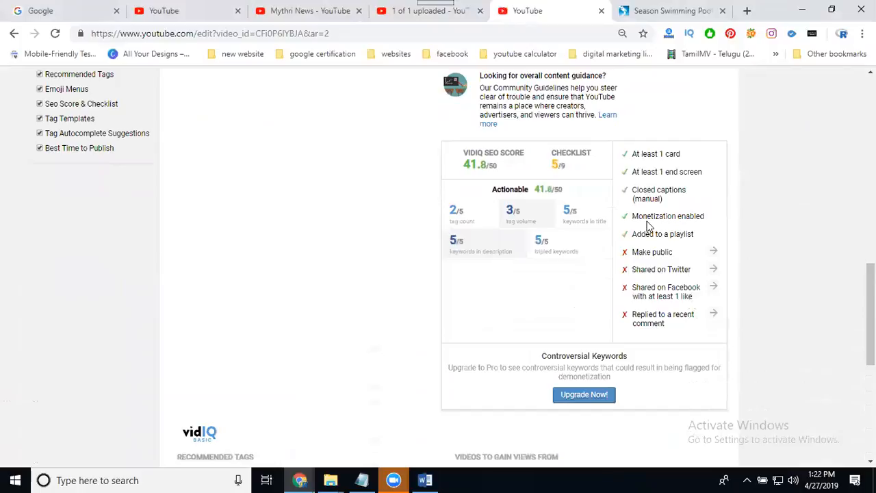
pyautogui.moveTo(649, 227)
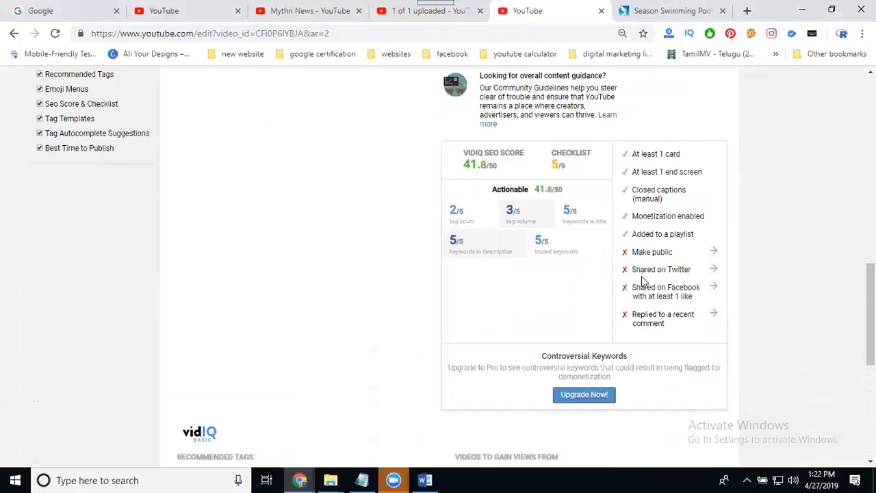
pyautogui.moveTo(642, 277)
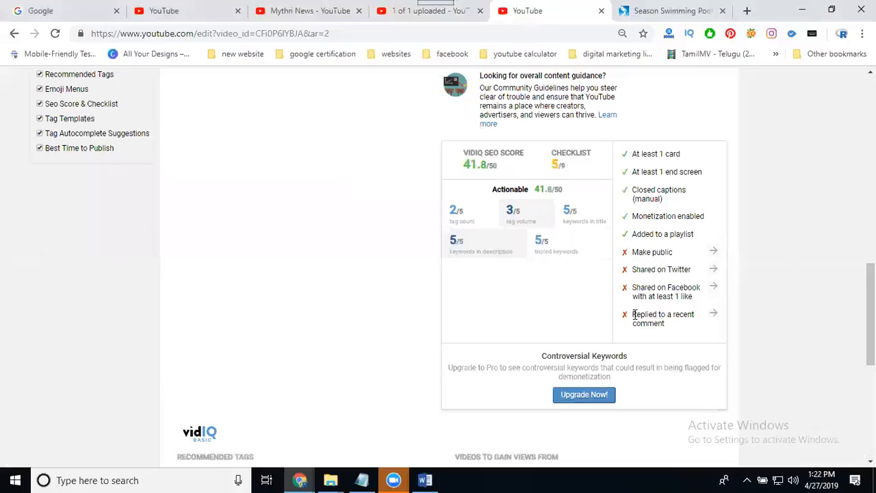
pyautogui.moveTo(638, 318)
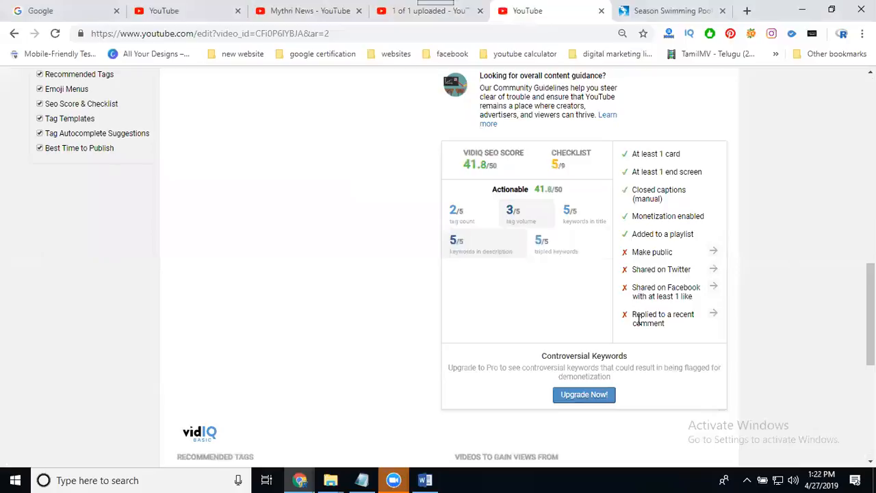
pyautogui.moveTo(679, 333)
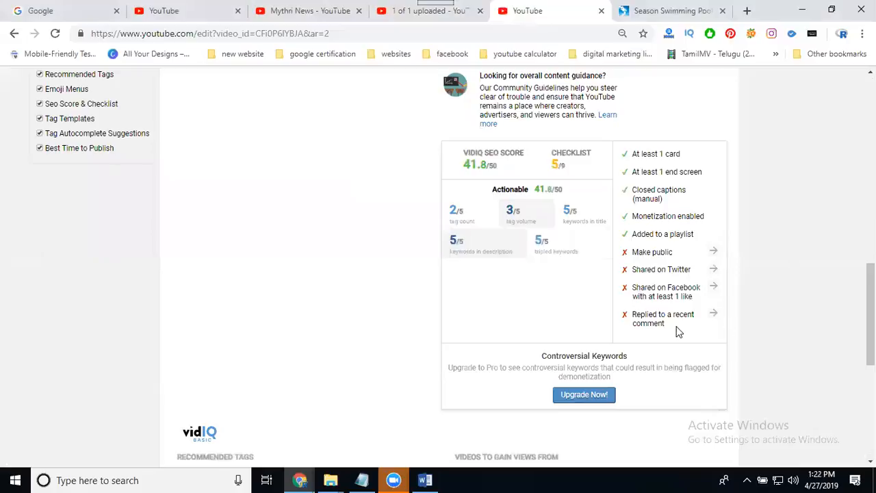
pyautogui.moveTo(705, 260)
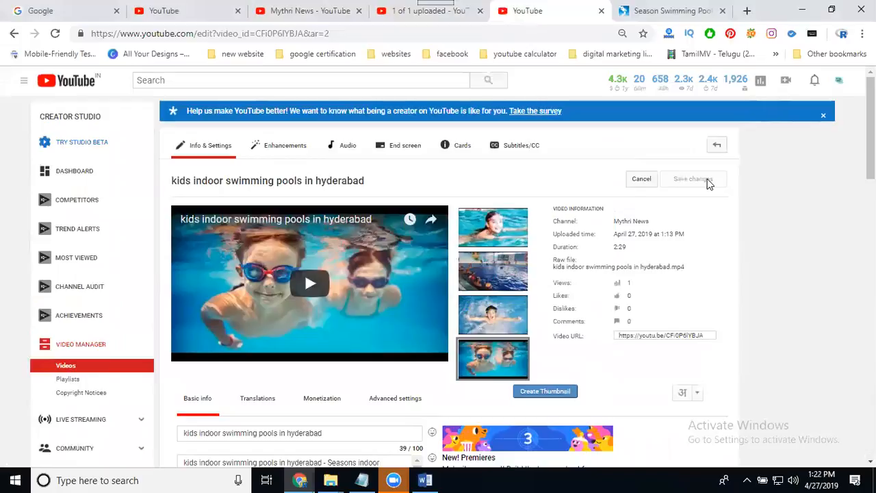
# Set the video Public as a Premiere and append '| seasonswim' to its title
pyautogui.scroll(-3)
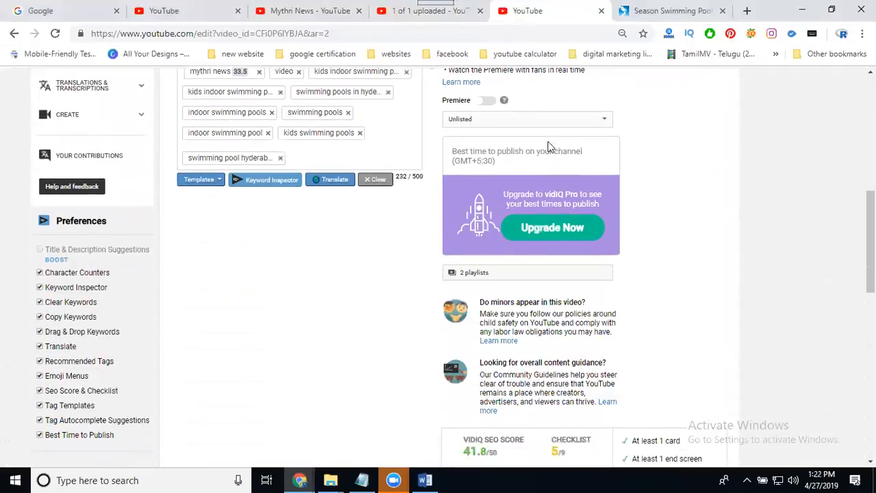
pyautogui.click(527, 118)
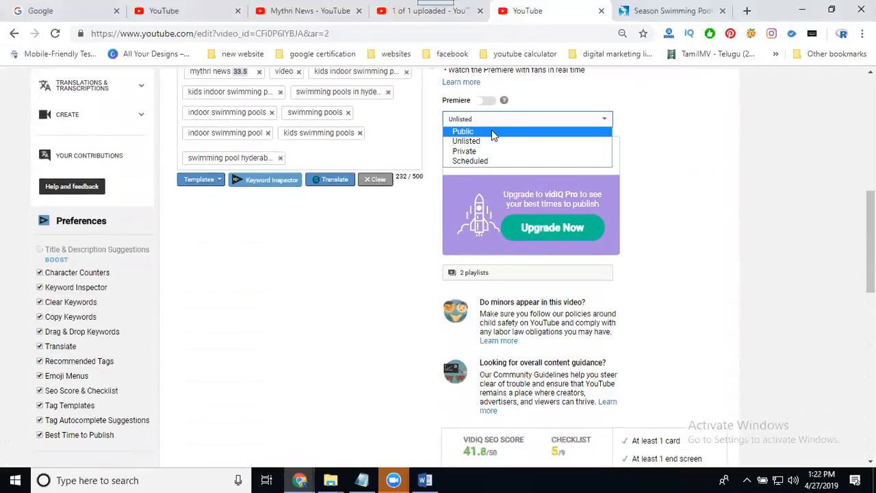
pyautogui.click(463, 132)
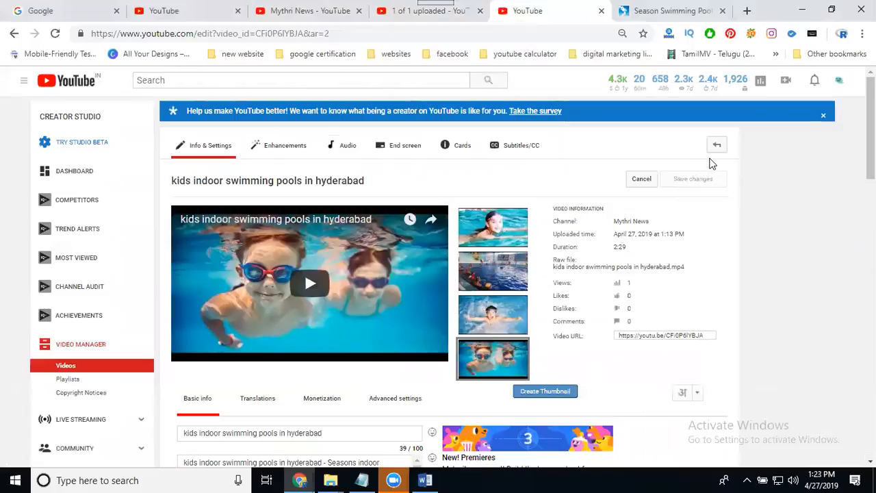
pyautogui.scroll(-3)
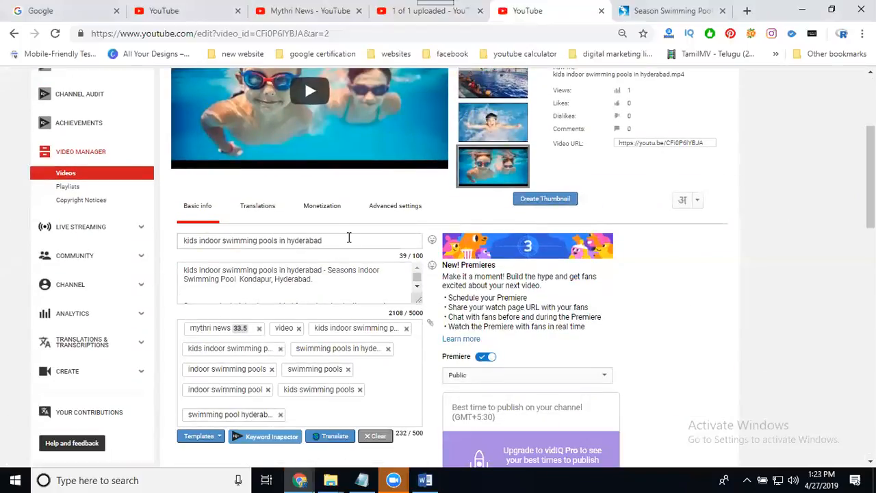
pyautogui.write('| s')
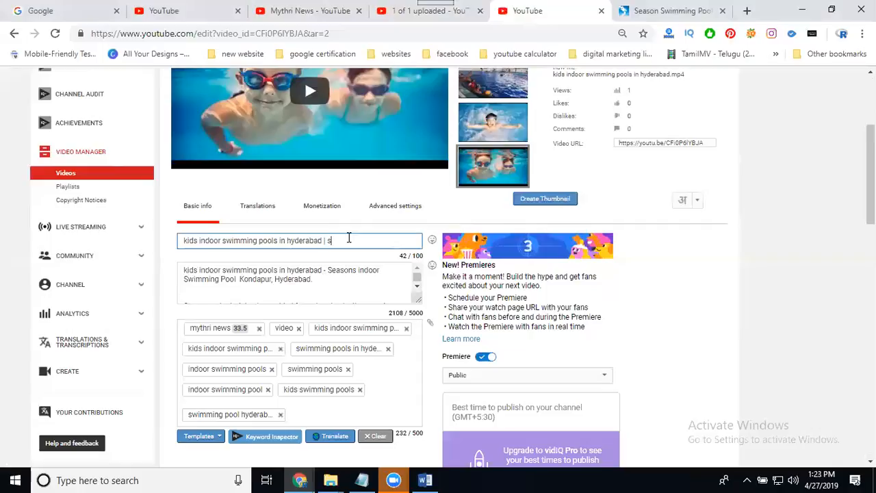
pyautogui.write('easonswim')
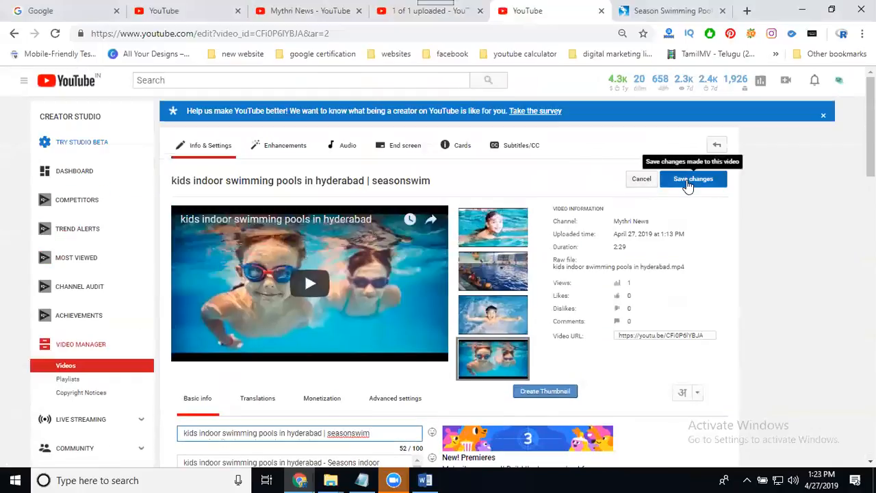
pyautogui.scroll(-3)
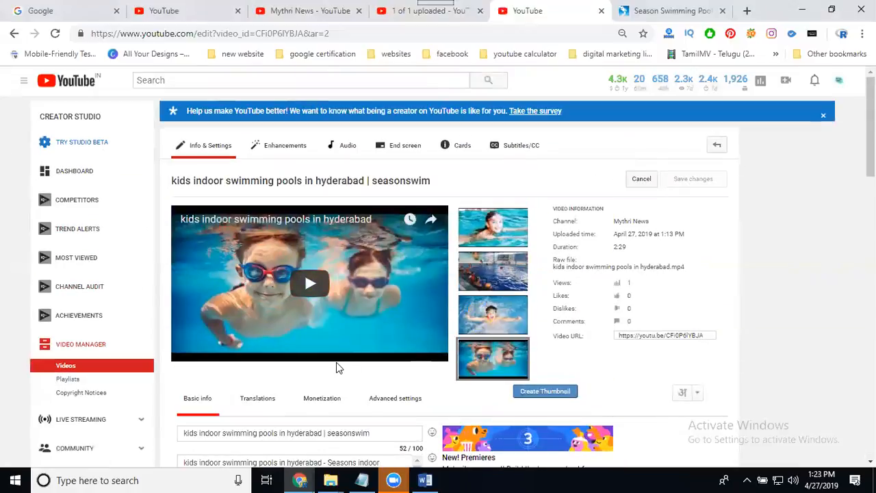
# Scroll through the channel's videos to reach the premiering video's watch page with countdown
pyautogui.scroll(-3)
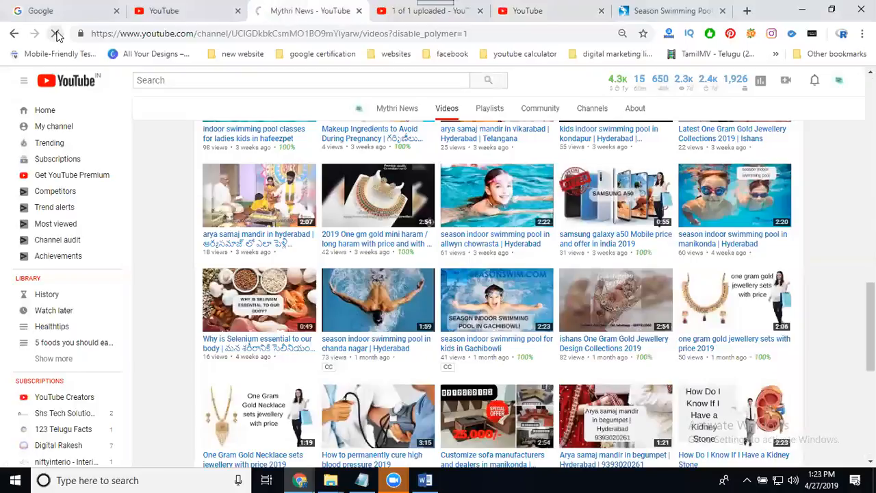
pyautogui.moveTo(421, 206)
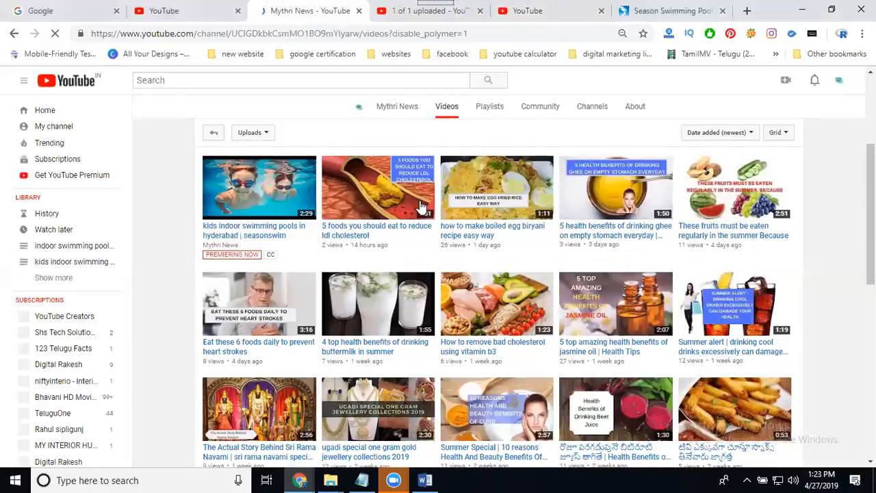
pyautogui.scroll(-3)
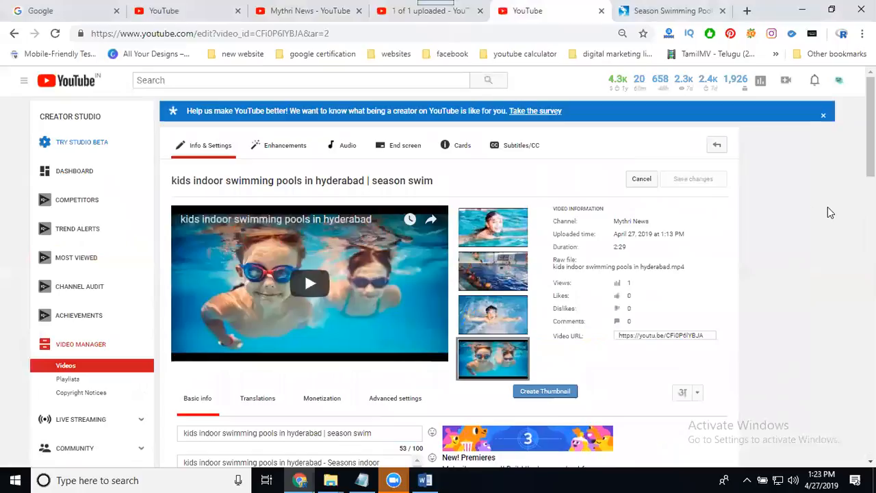
pyautogui.moveTo(824, 210)
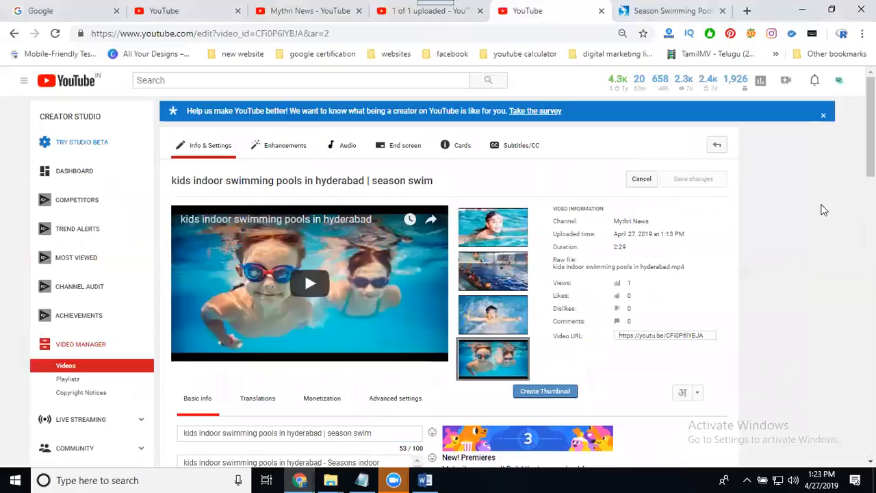
pyautogui.scroll(-3)
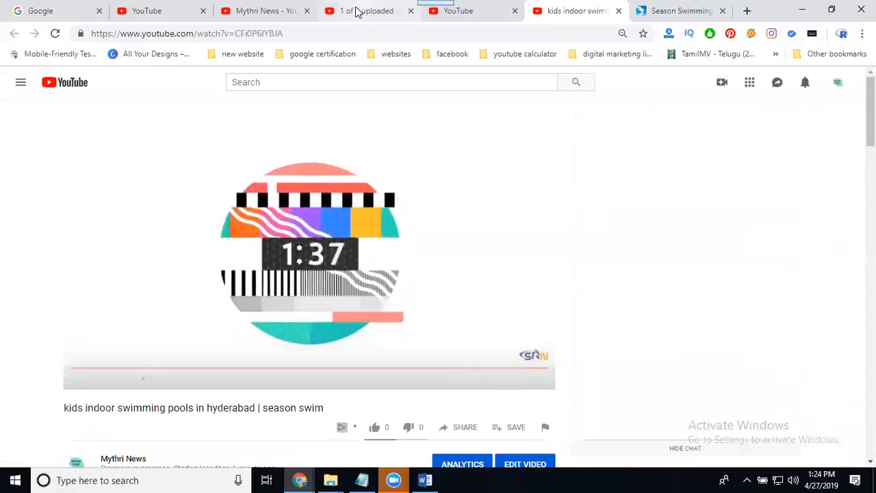
# Check the premiere countdown and live chat across the upload, watch and edit pages
pyautogui.click(367, 11)
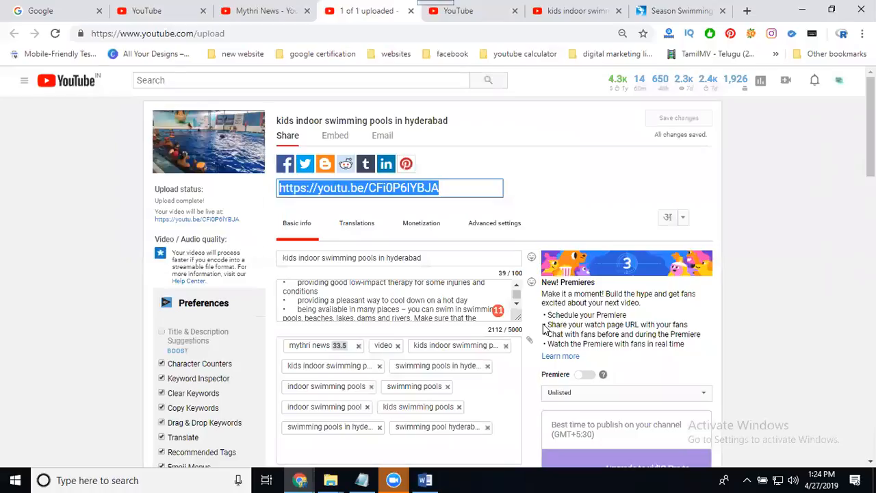
pyautogui.click(358, 188)
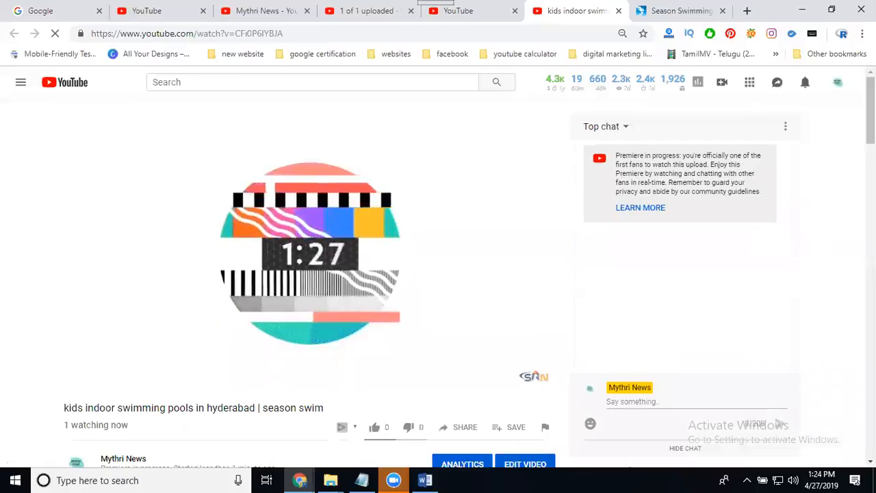
pyautogui.scroll(-3)
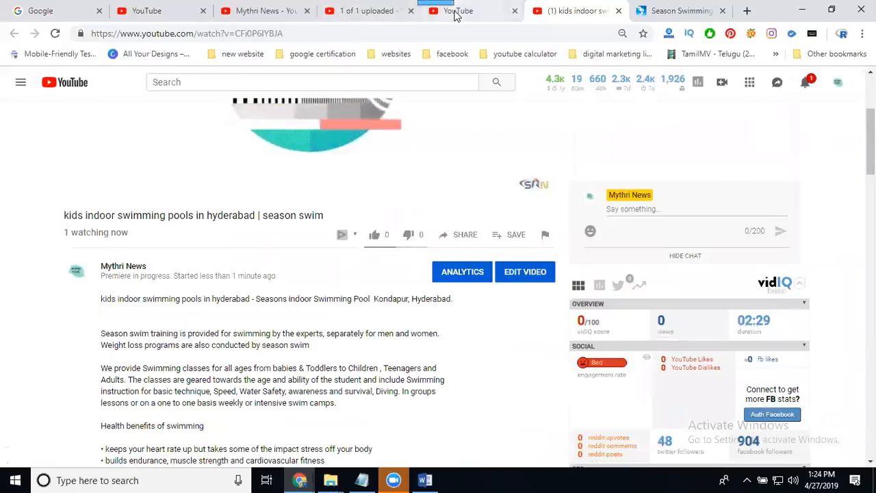
pyautogui.click(526, 271)
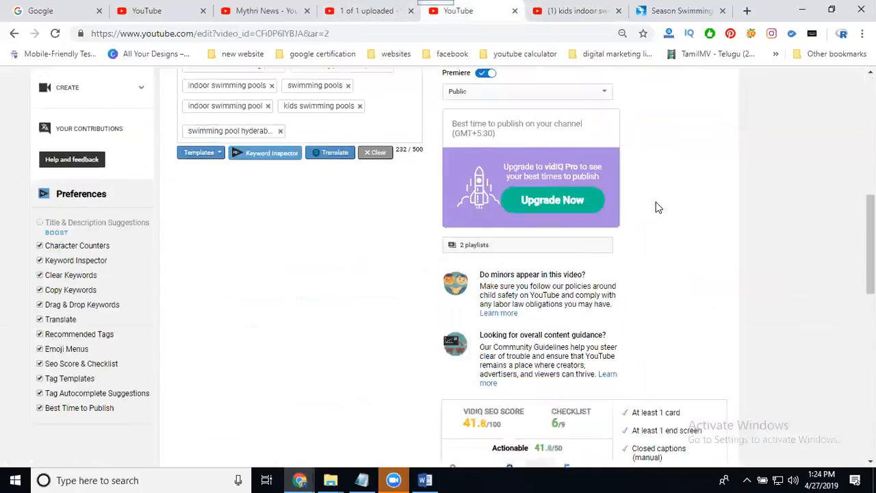
pyautogui.scroll(-3)
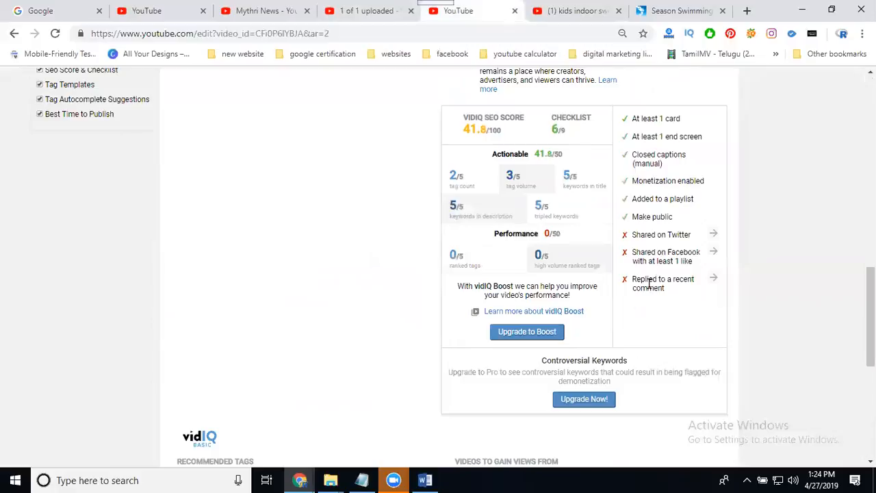
pyautogui.moveTo(655, 283)
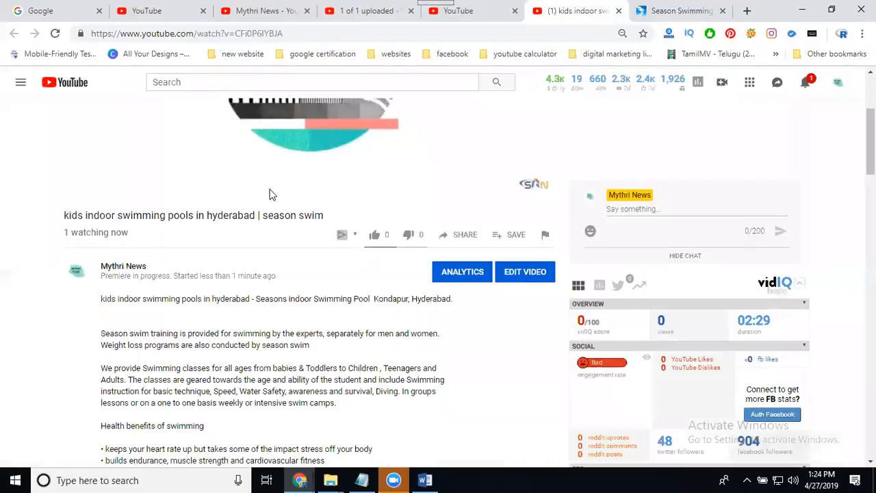
pyautogui.moveTo(545, 443)
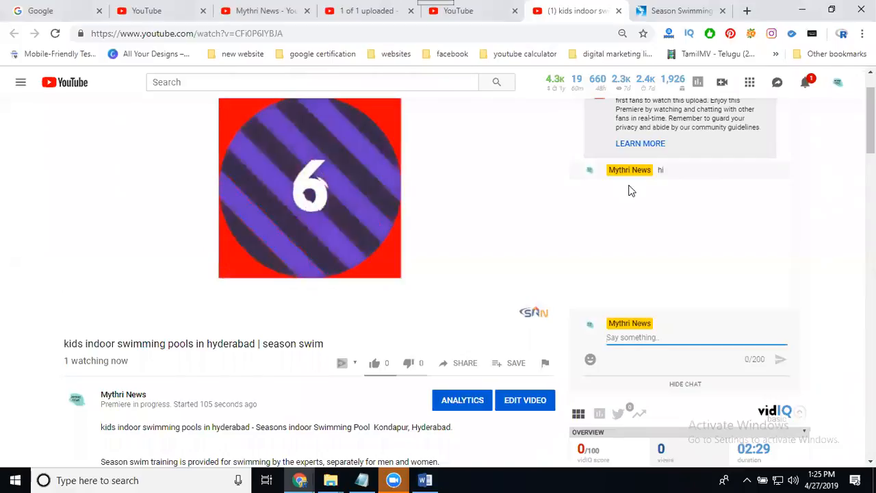
pyautogui.moveTo(517, 167)
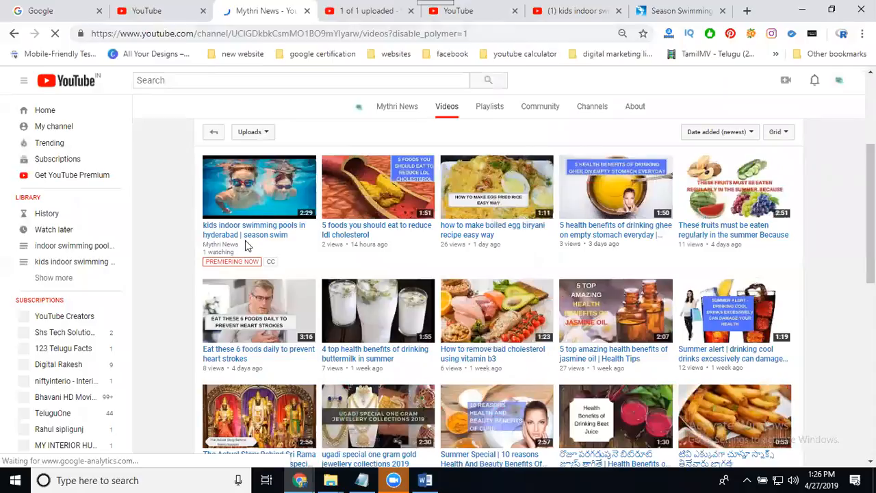
# Watch the Premiere live through to its end screen and pick a suggested swimming video
pyautogui.scroll(-3)
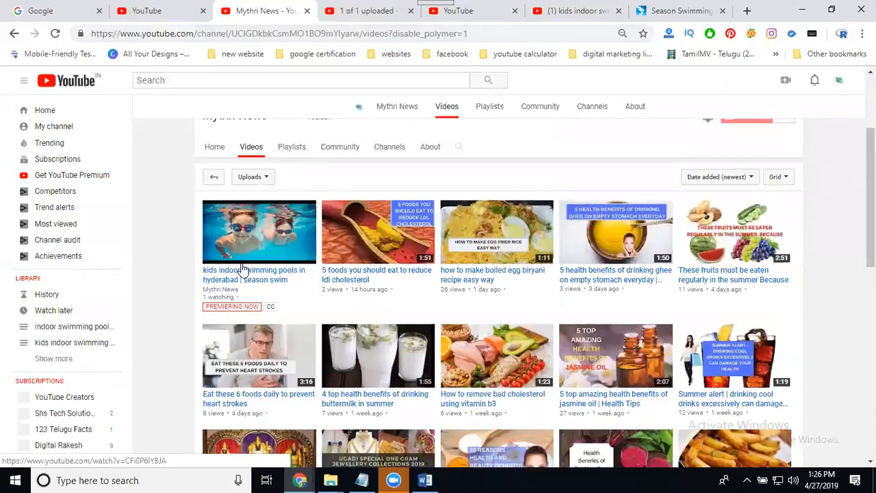
pyautogui.click(259, 230)
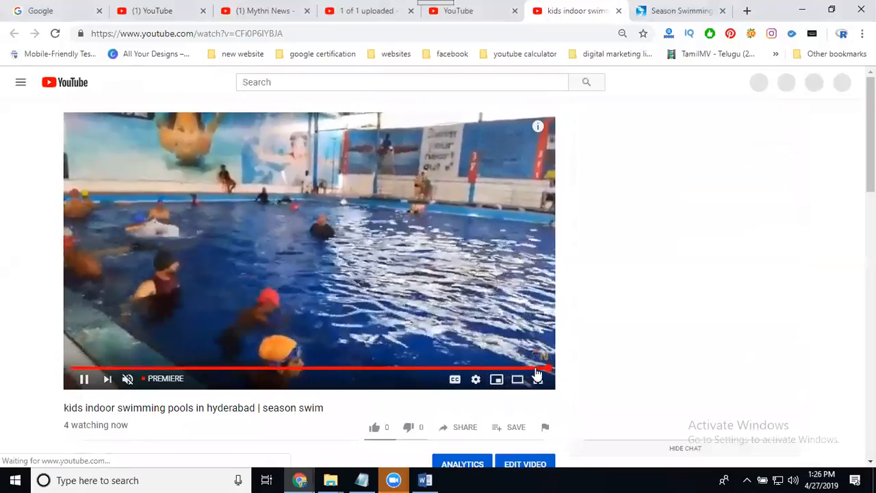
pyautogui.click(375, 427)
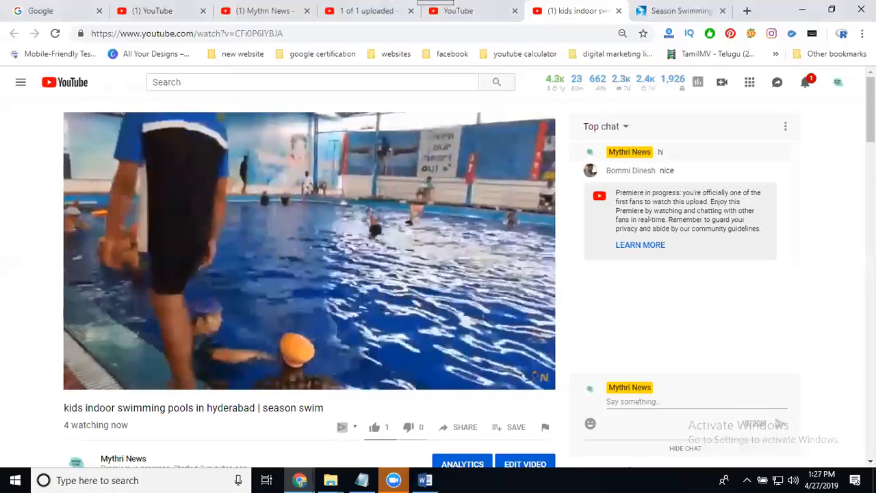
pyautogui.click(376, 427)
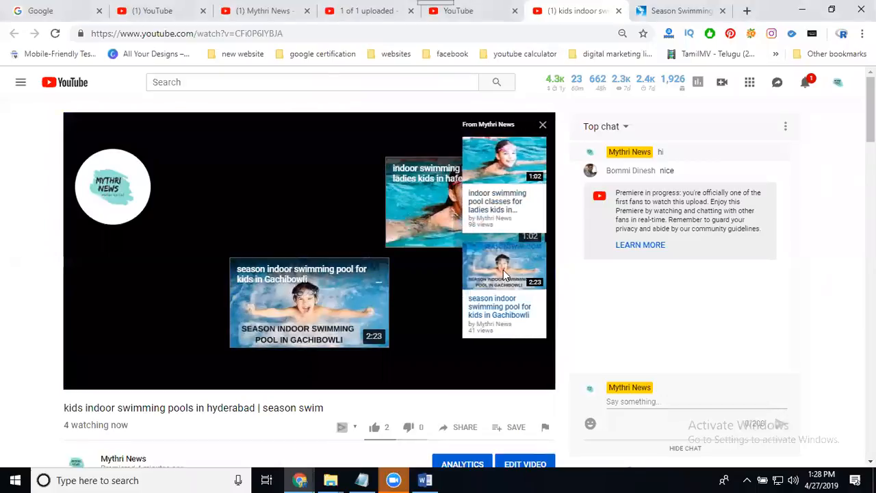
pyautogui.click(310, 308)
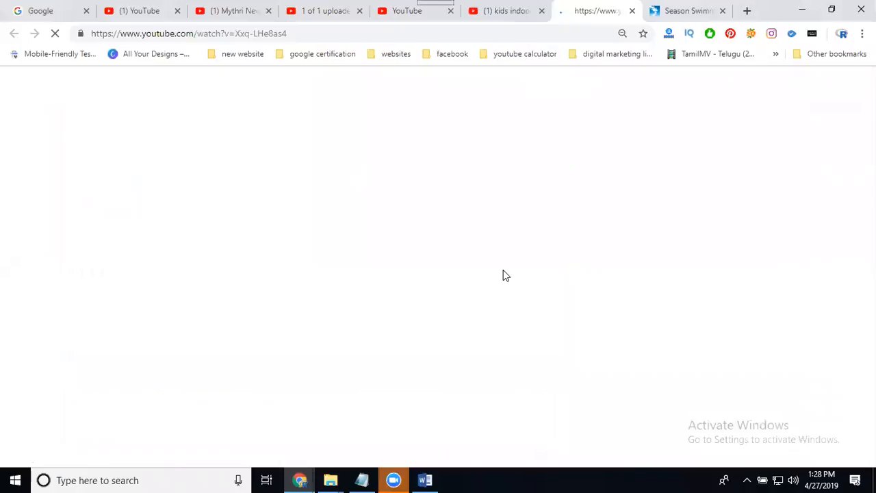